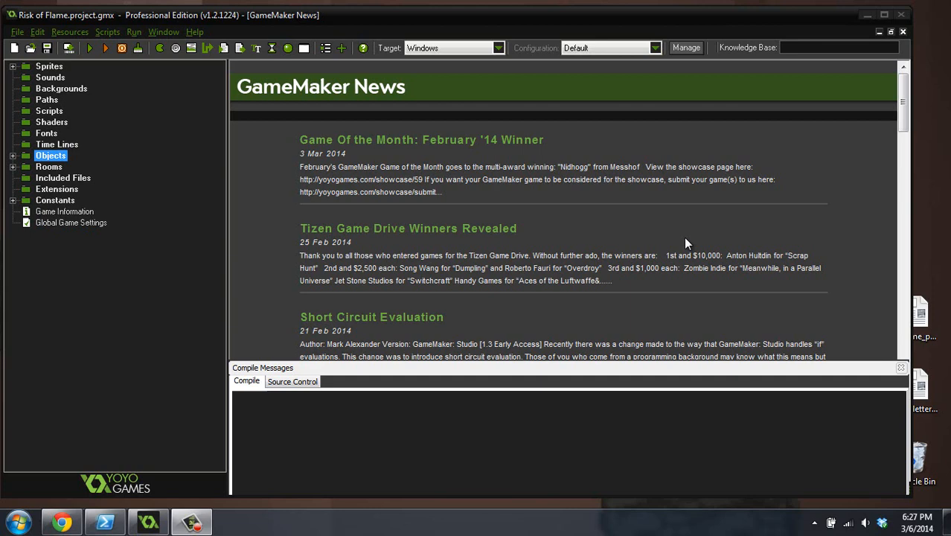
- Set obj_player_threeshot's collision mask to spr_player_mask
{"action": "left_click", "coordinate": [11, 154]}
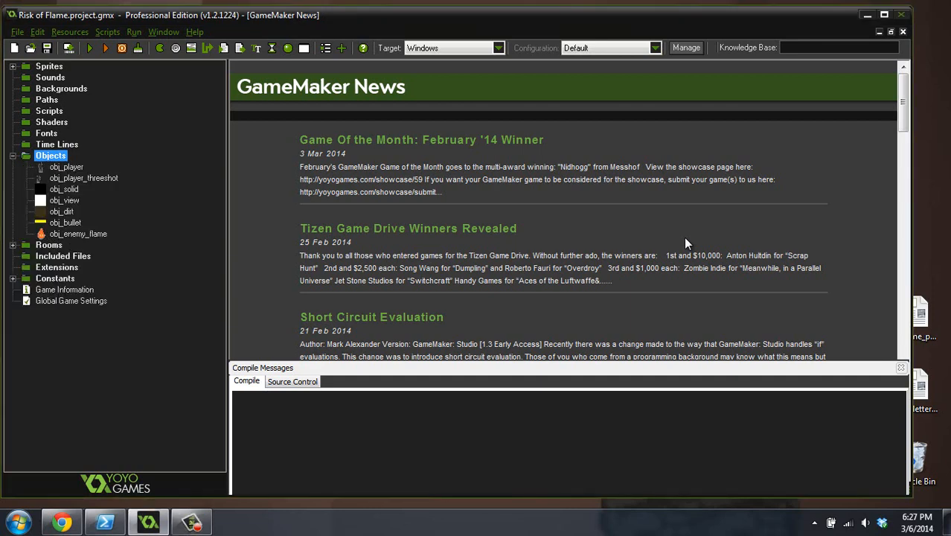
{"action": "double_click", "coordinate": [83, 177]}
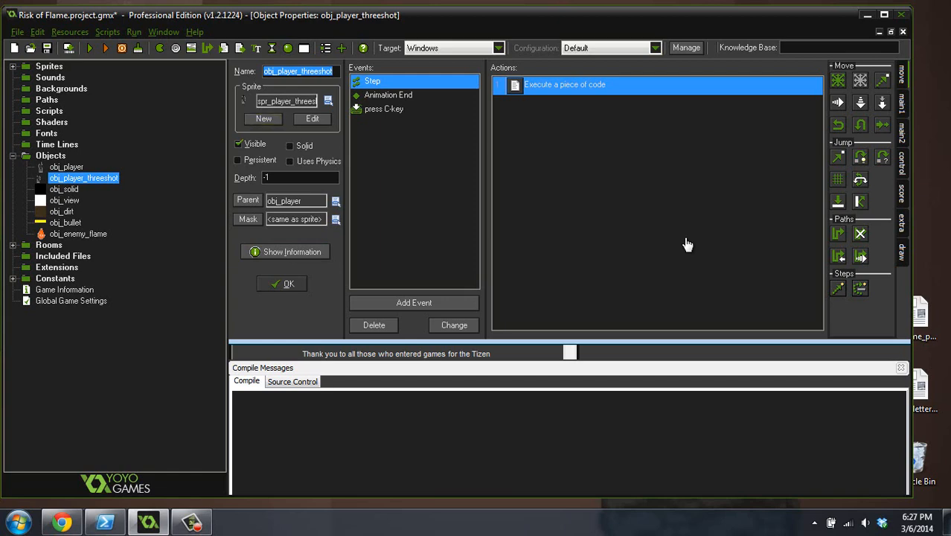
{"action": "left_click", "coordinate": [67, 166]}
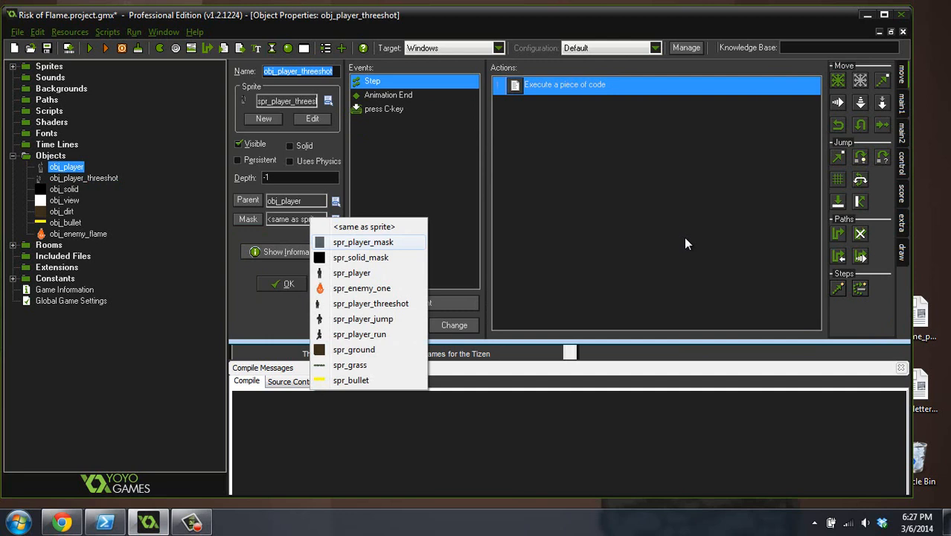
{"action": "mouse_move", "coordinate": [360, 256]}
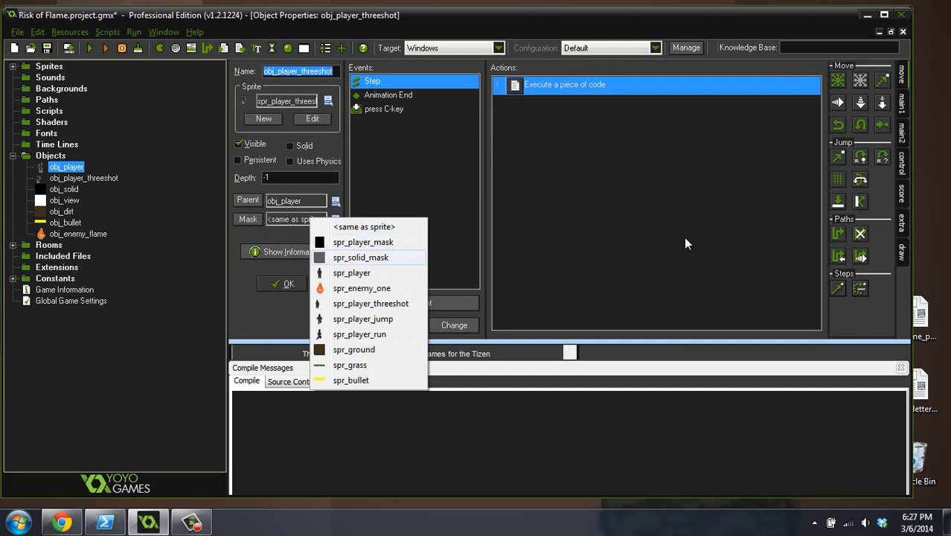
{"action": "left_click", "coordinate": [363, 241]}
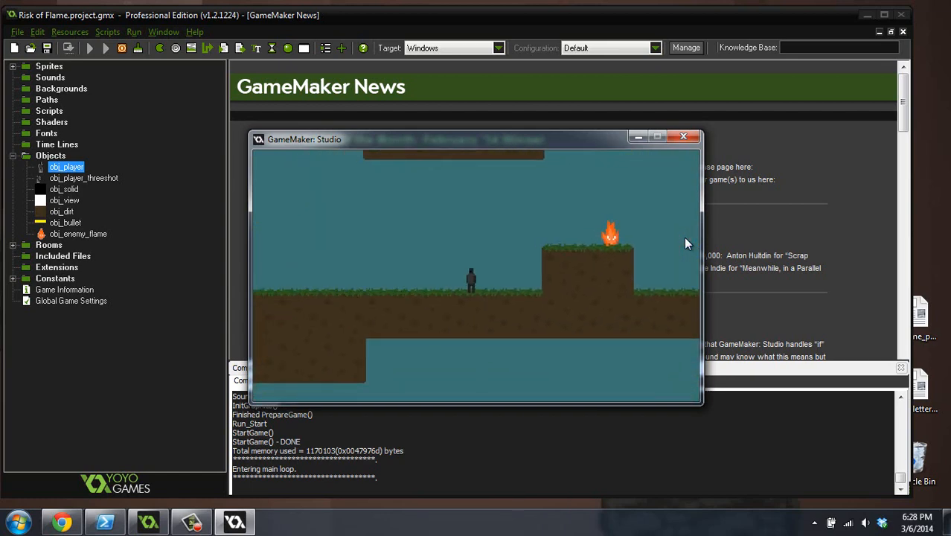
- Close the test run and reopen obj_player_threeshot with its mask list
{"action": "left_click", "coordinate": [681, 137]}
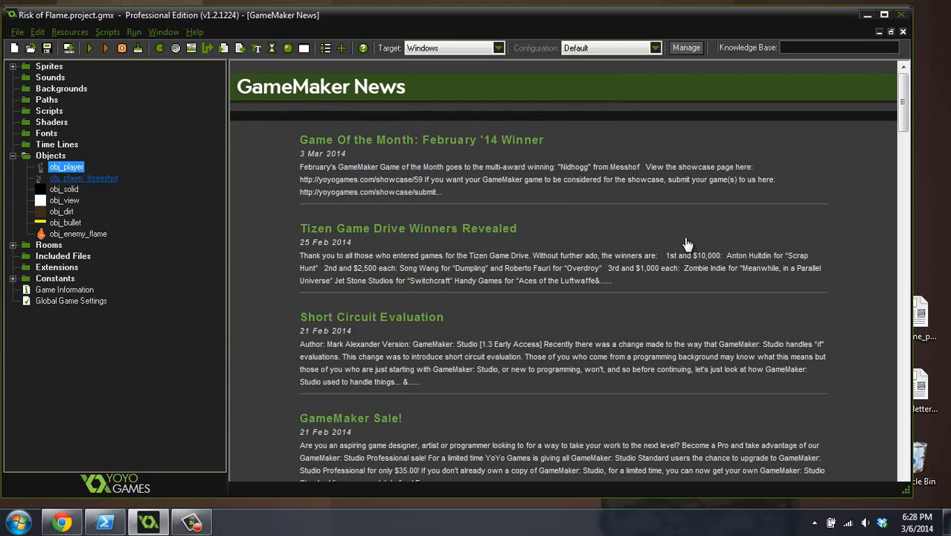
{"action": "double_click", "coordinate": [84, 178]}
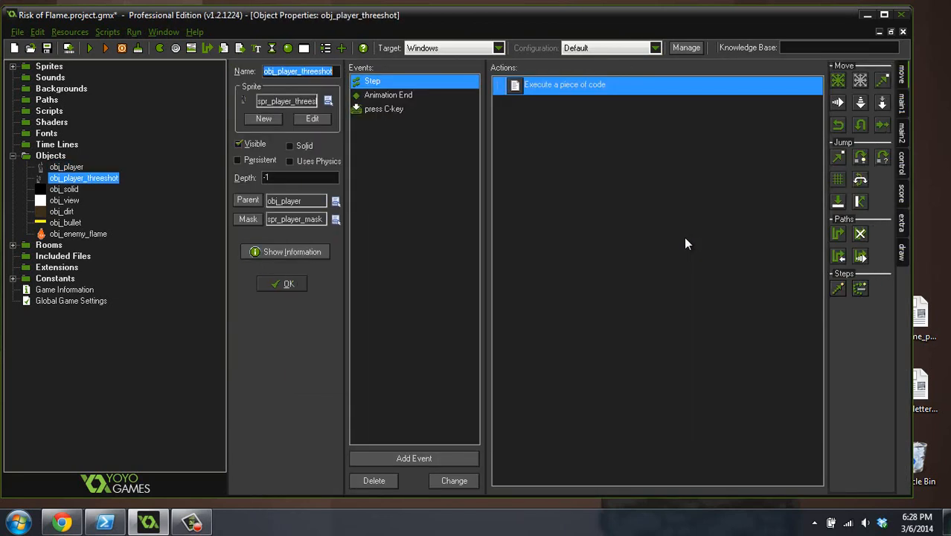
{"action": "left_click", "coordinate": [67, 167]}
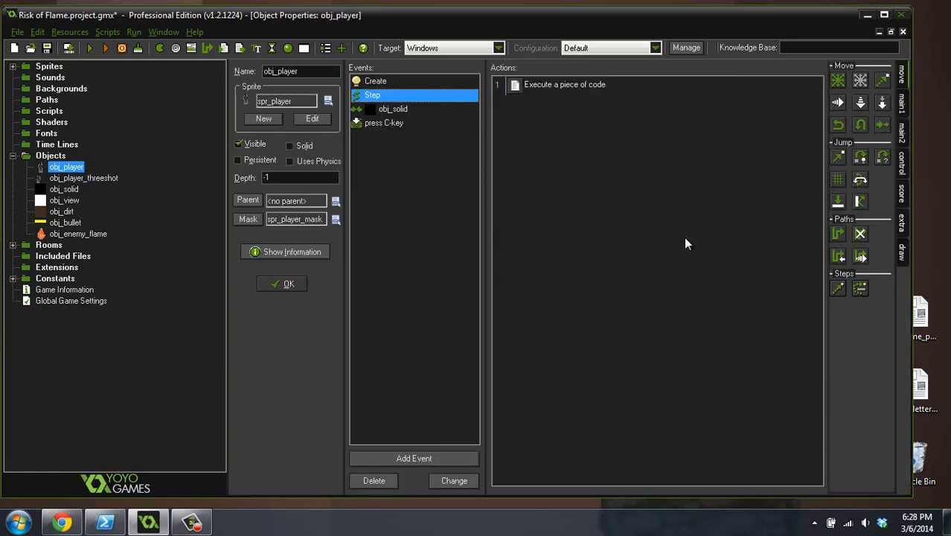
- Read through obj_player's Step movement and gravity code and its obj_solid collision code
{"action": "double_click", "coordinate": [564, 83]}
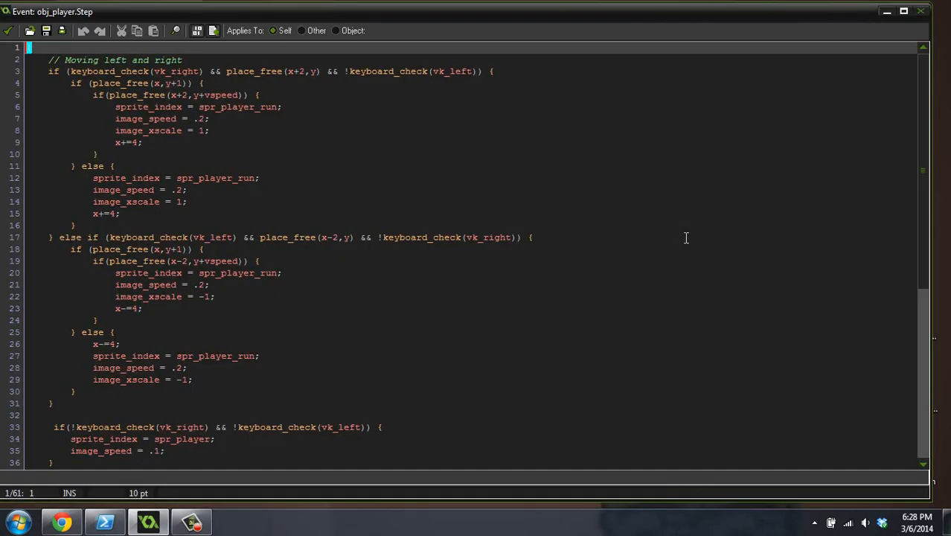
{"action": "scroll", "scroll_direction": "down", "scroll_amount": 3}
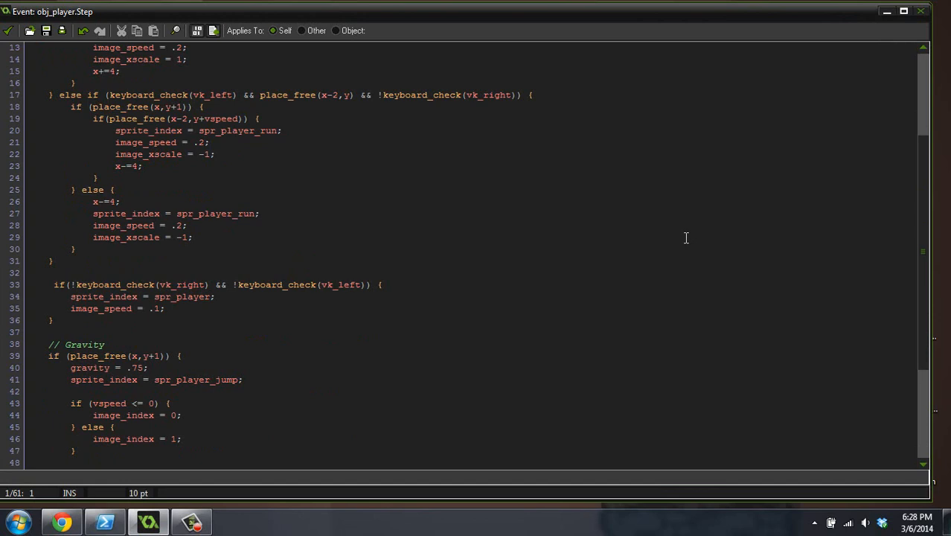
{"action": "scroll", "scroll_direction": "down", "scroll_amount": 3}
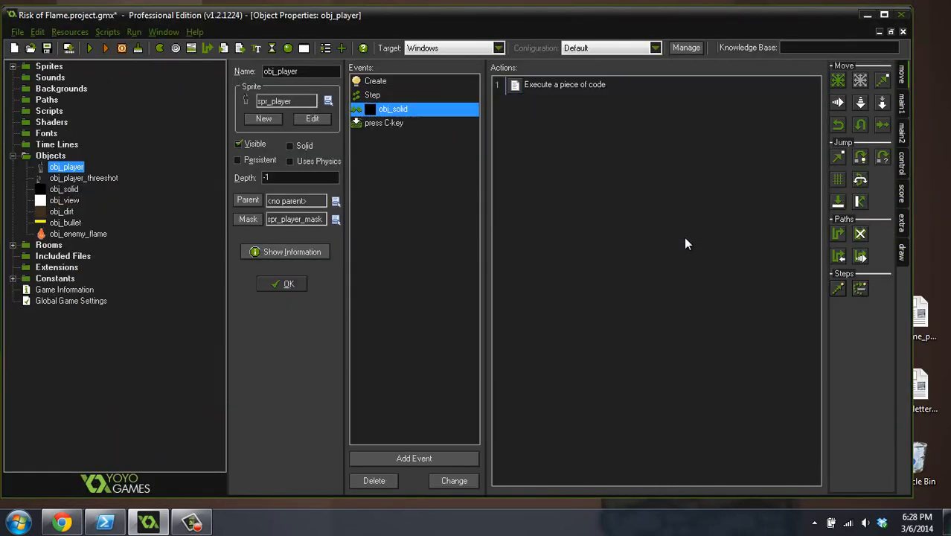
{"action": "double_click", "coordinate": [564, 83]}
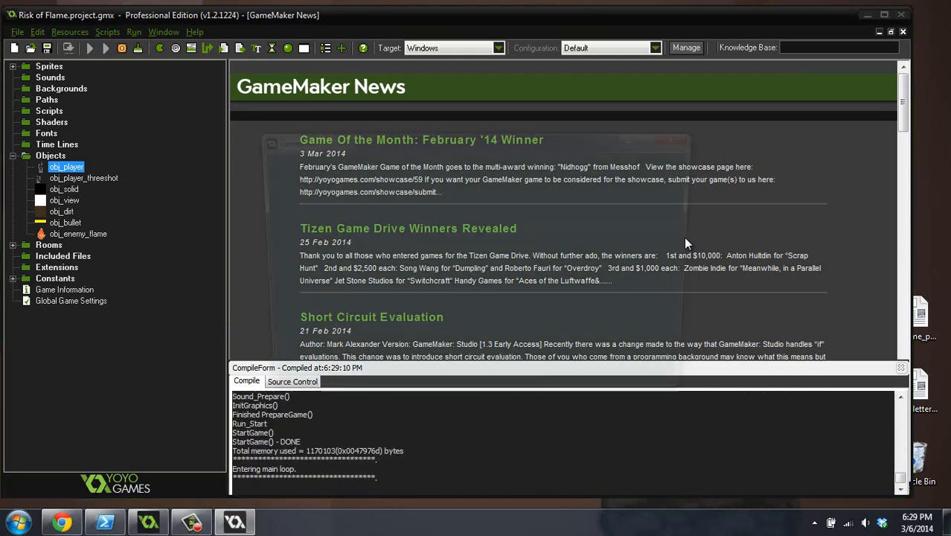
- Bring up obj_enemy_flame with its Create, Step and collision events
{"action": "left_click", "coordinate": [104, 47]}
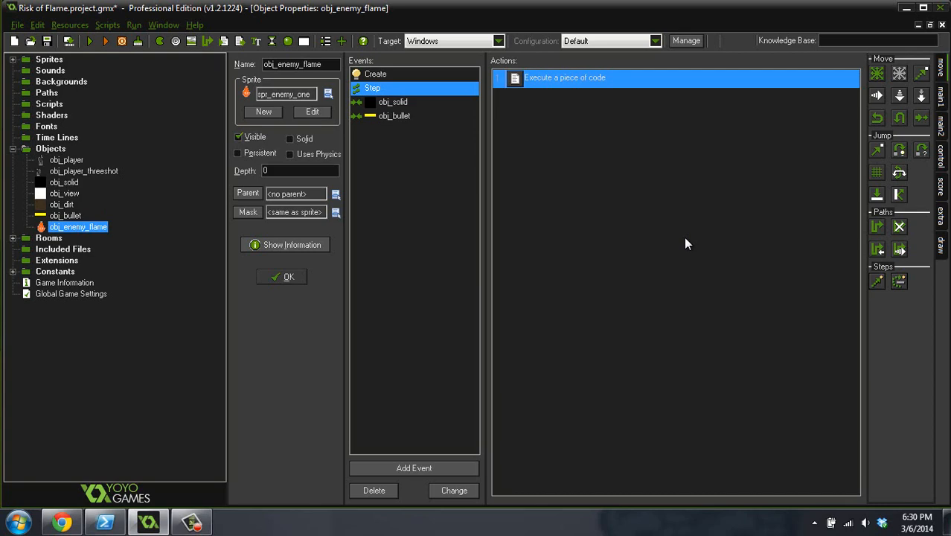
- Add an if (instance_exists(obj_player)) block after the die code in the flame's Step event
{"action": "left_click", "coordinate": [281, 276]}
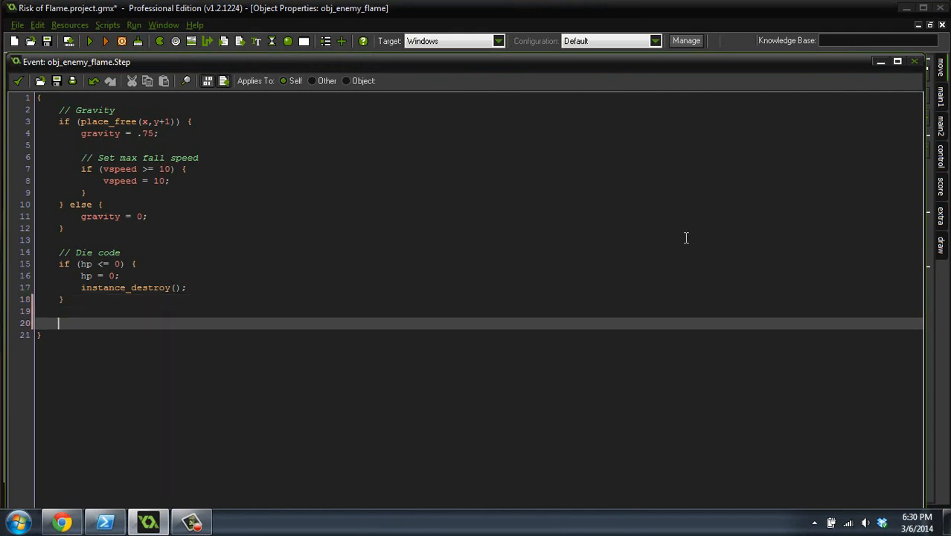
{"action": "type", "text": "if"}
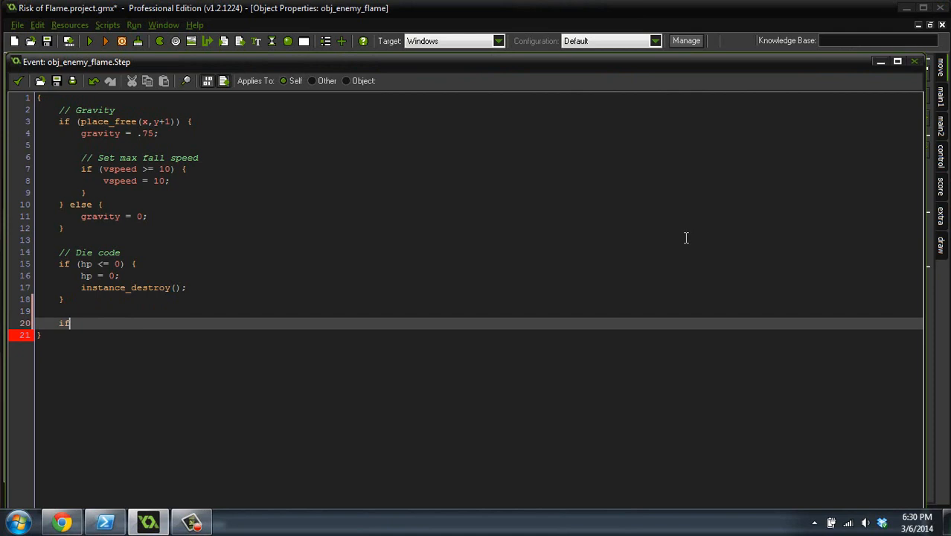
{"action": "type", "text": "(inst"}
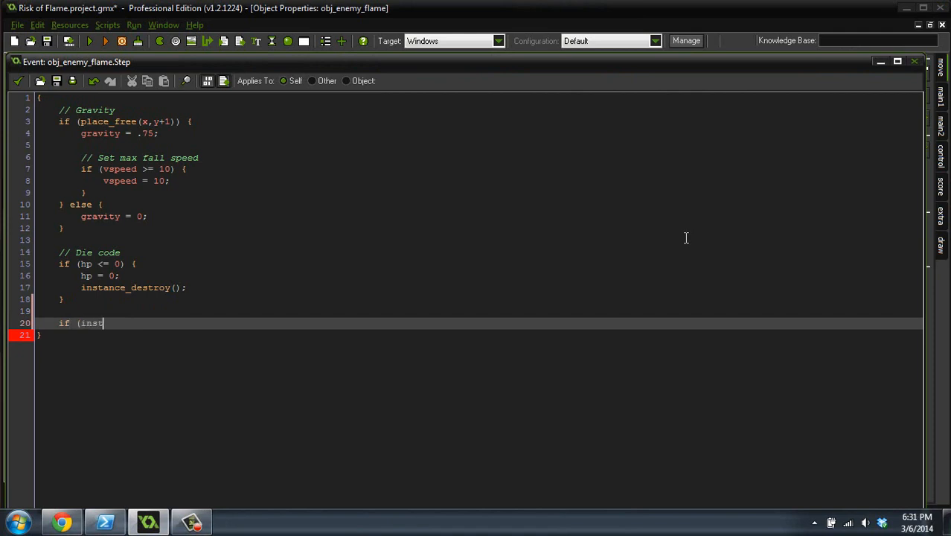
{"action": "type", "text": "ance"}
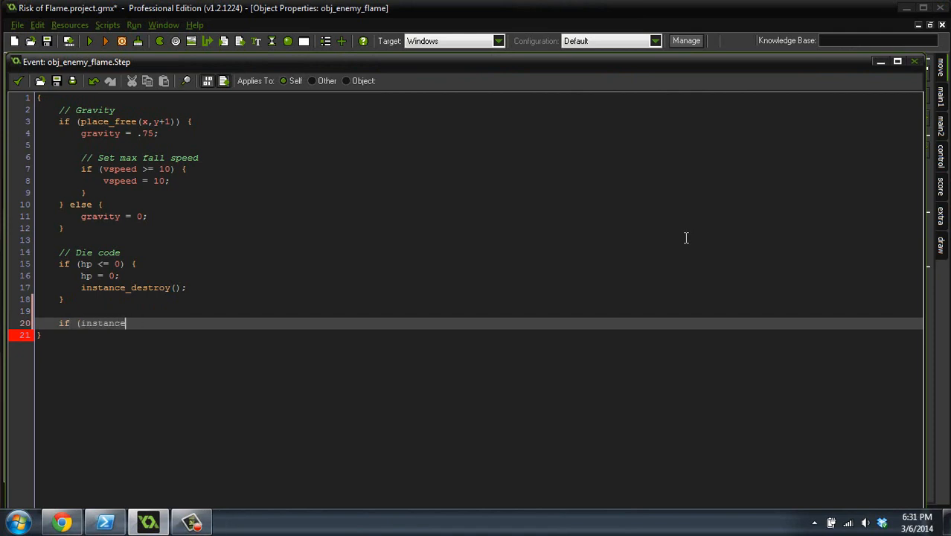
{"action": "type", "text": "_exists"}
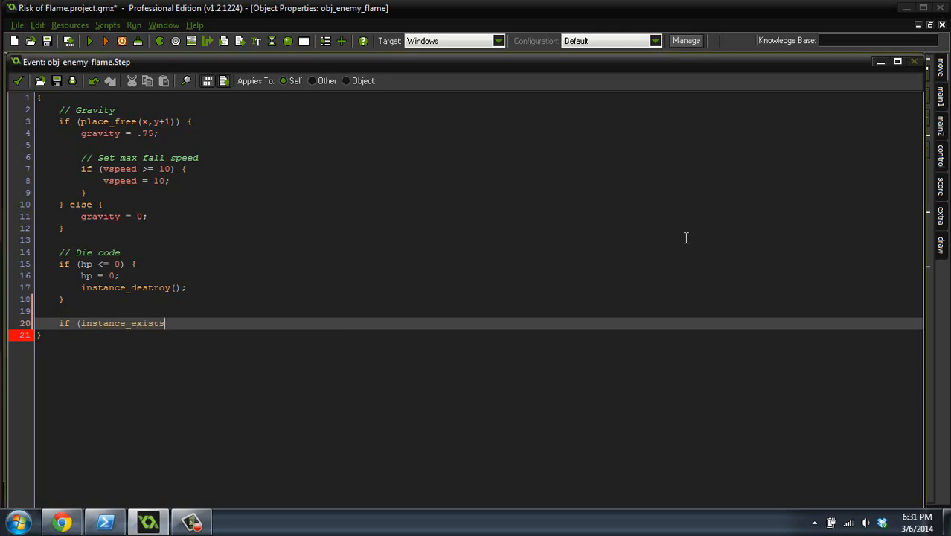
{"action": "type", "text": "(obj_play"}
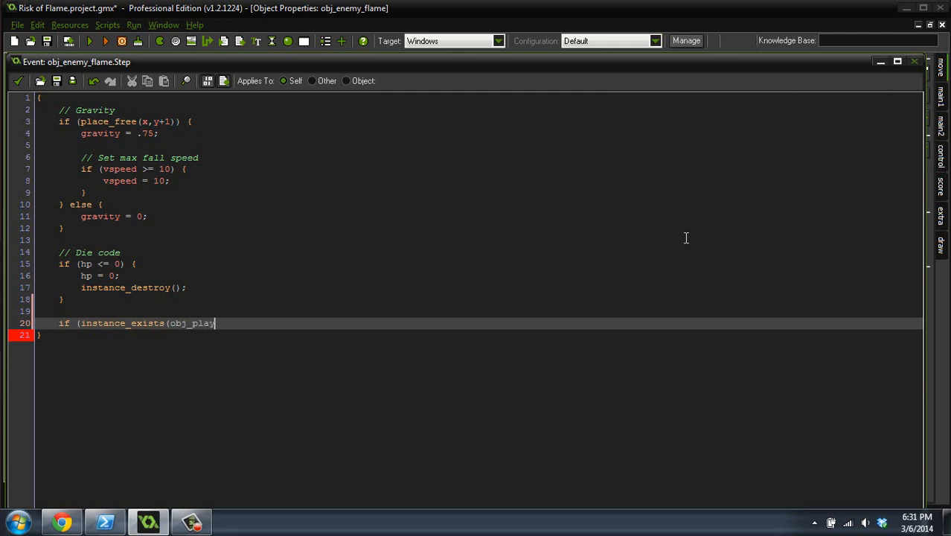
{"action": "type", "text": "yer) )"}
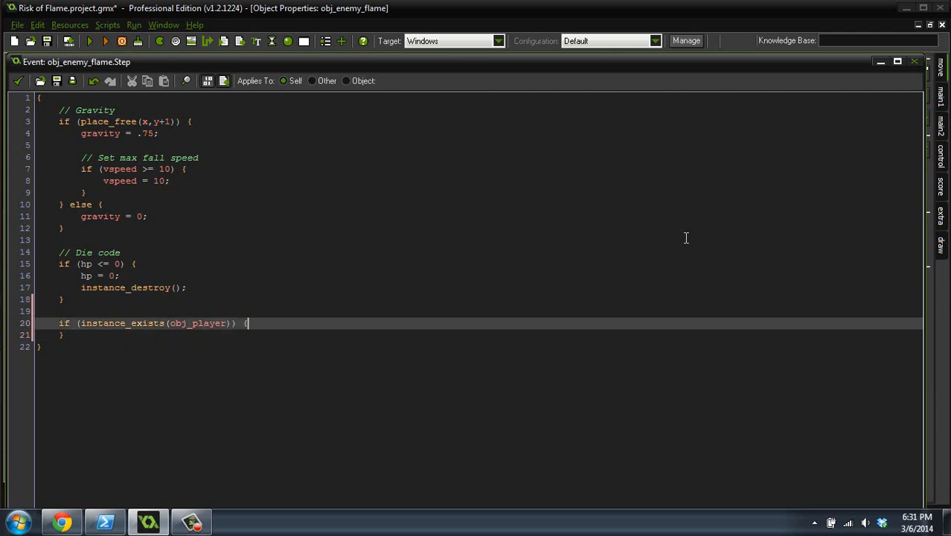
- Start an if (x < obj_player.x) facing check inside the block
{"action": "key", "text": "Return"}
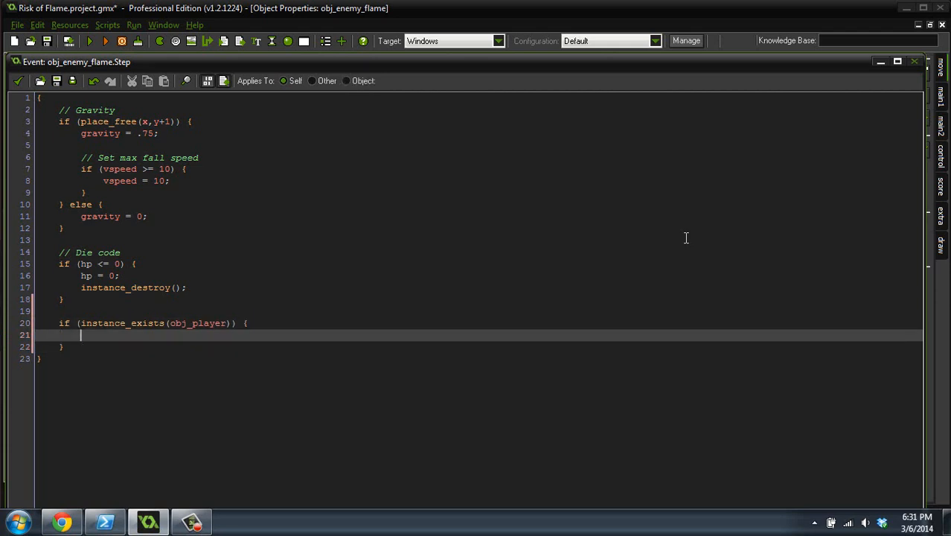
{"action": "type", "text": "if"}
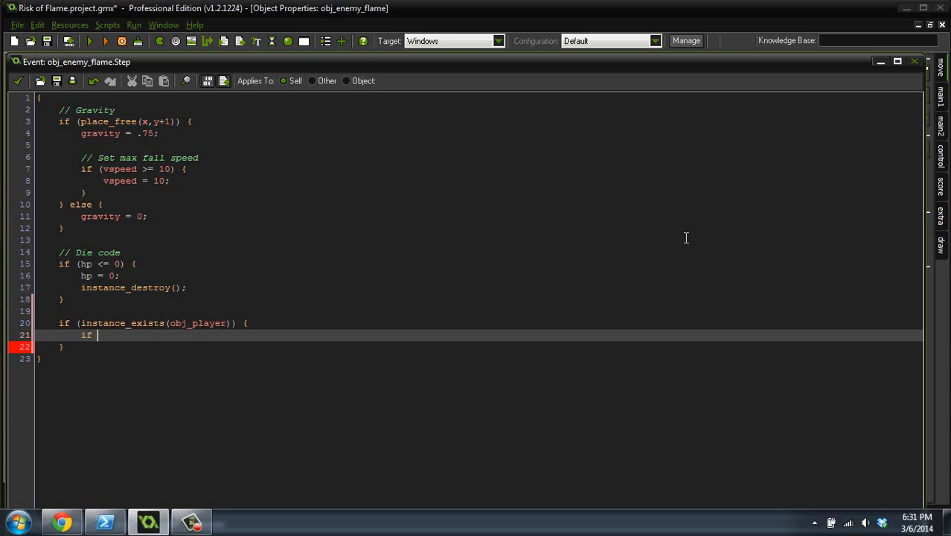
{"action": "type", "text": "(x"}
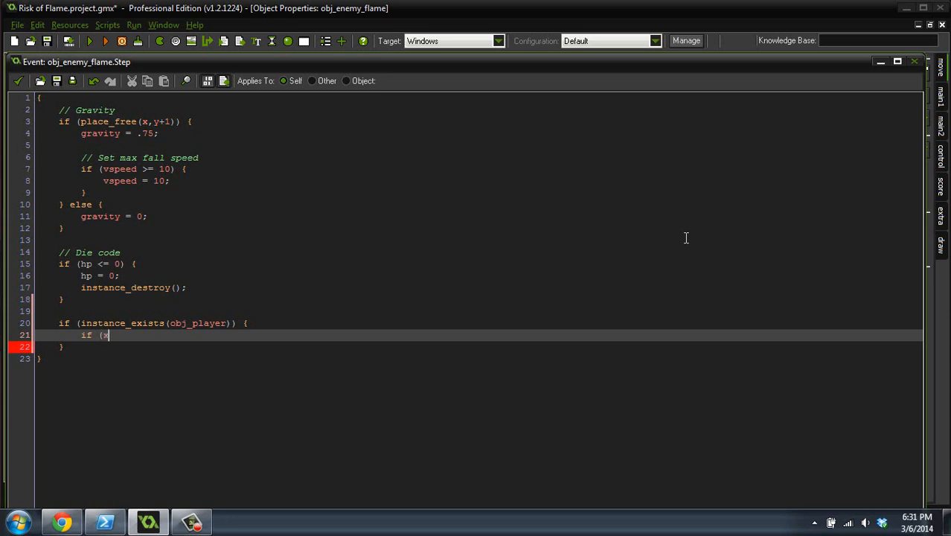
{"action": "type", "text": "<"}
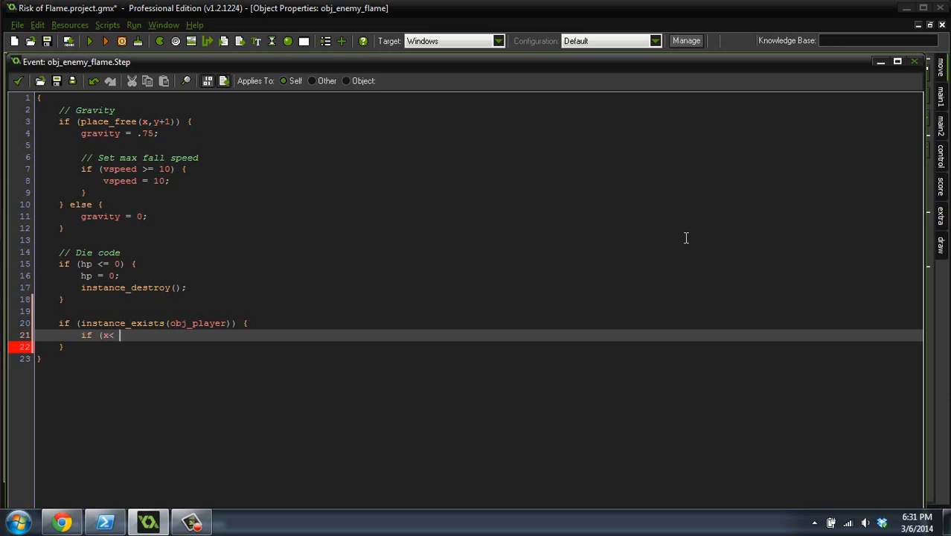
{"action": "type", "text": "obj_player.x) {"}
{"action": "type", "text": "} else {"}
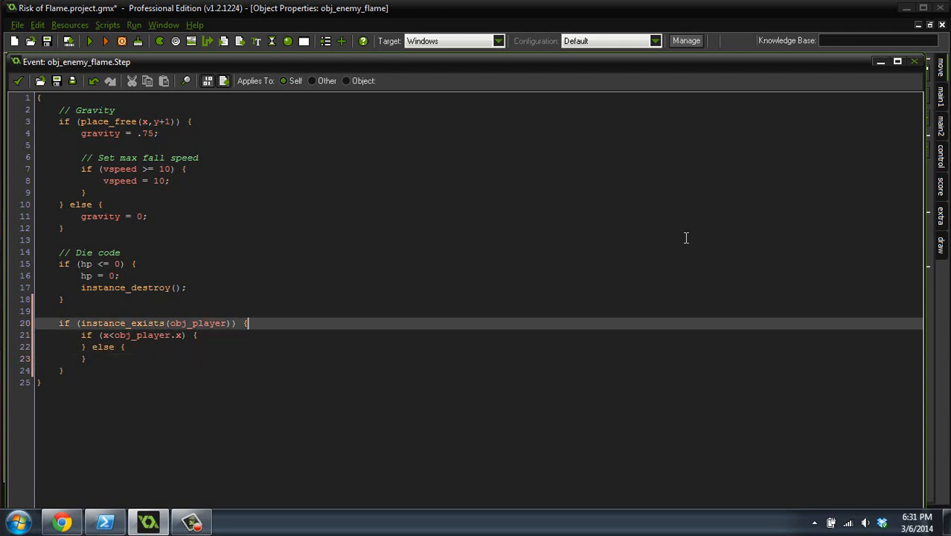
- Wrap it in if (distance_to_point(obj_player.x,obj_player.y) >= 8) {
{"action": "key", "text": "Return"}
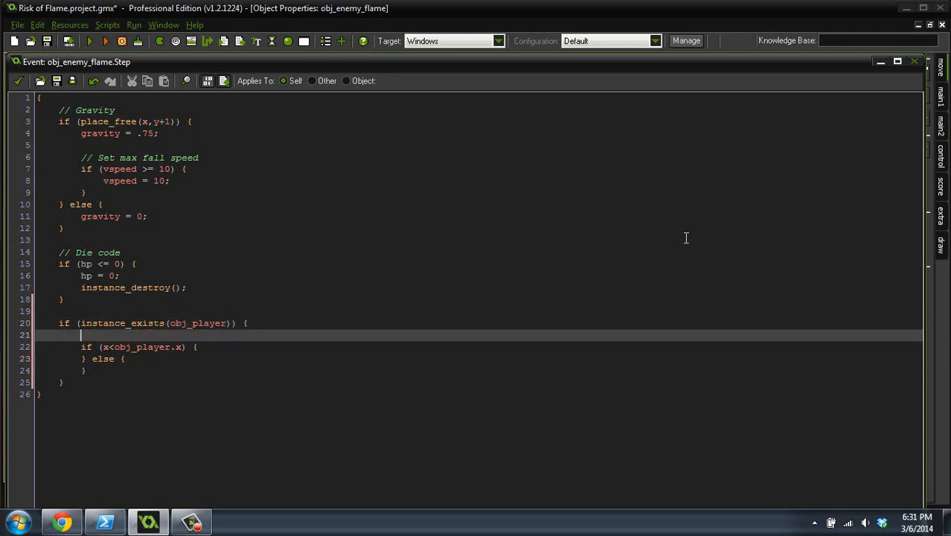
{"action": "type", "text": "i"}
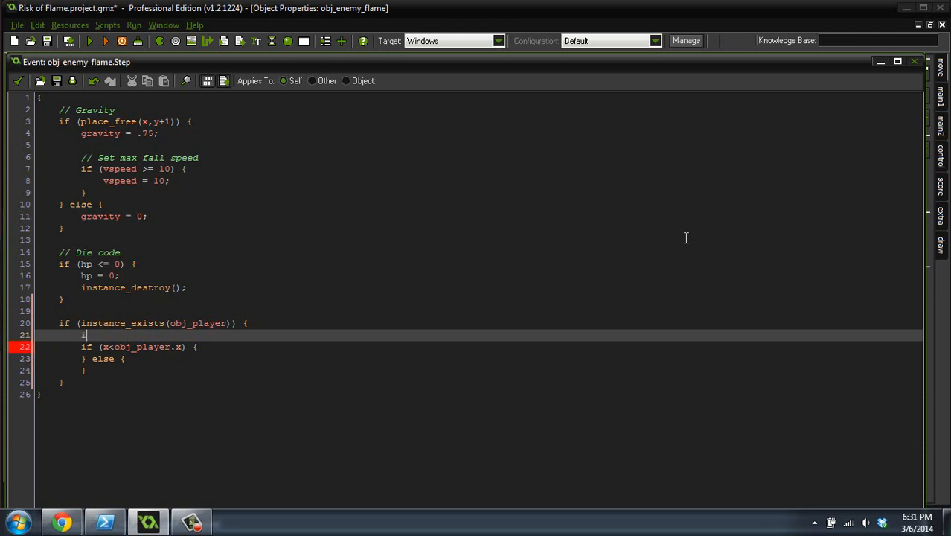
{"action": "type", "text": "f ("}
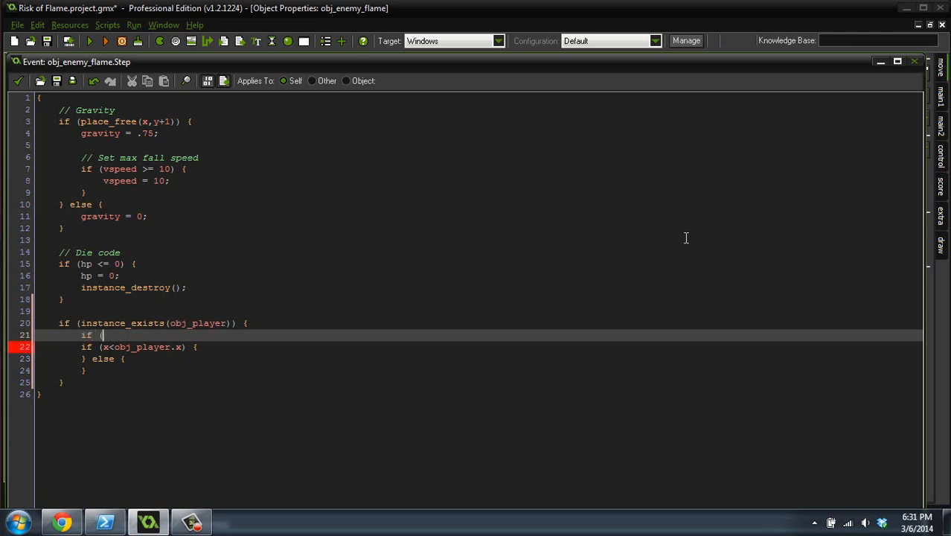
{"action": "type", "text": "distance_to_point("}
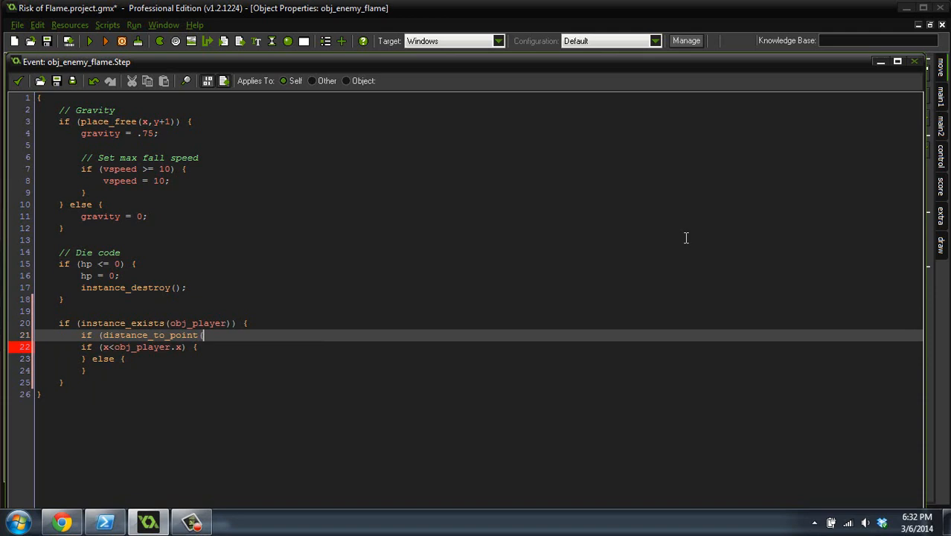
{"action": "type", "text": "obj_player.x"}
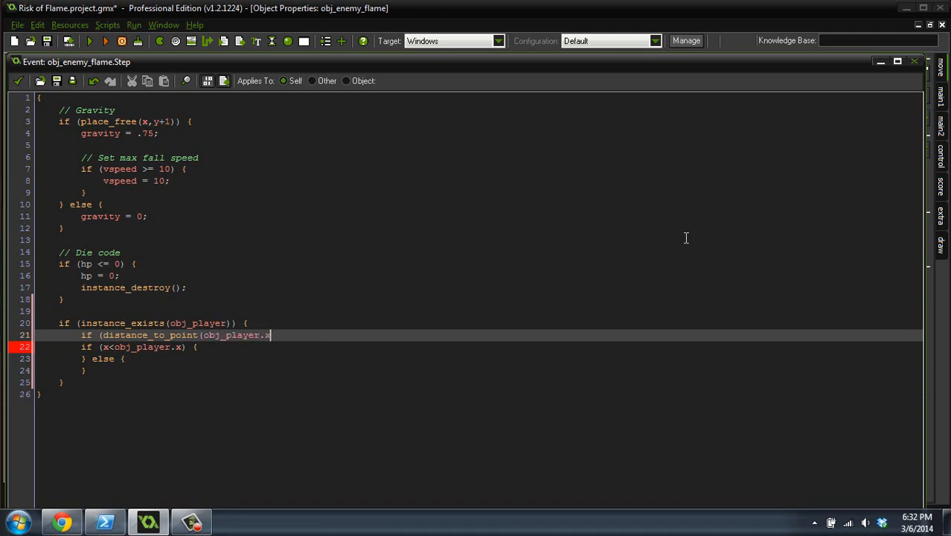
{"action": "type", "text": ",obj_player"}
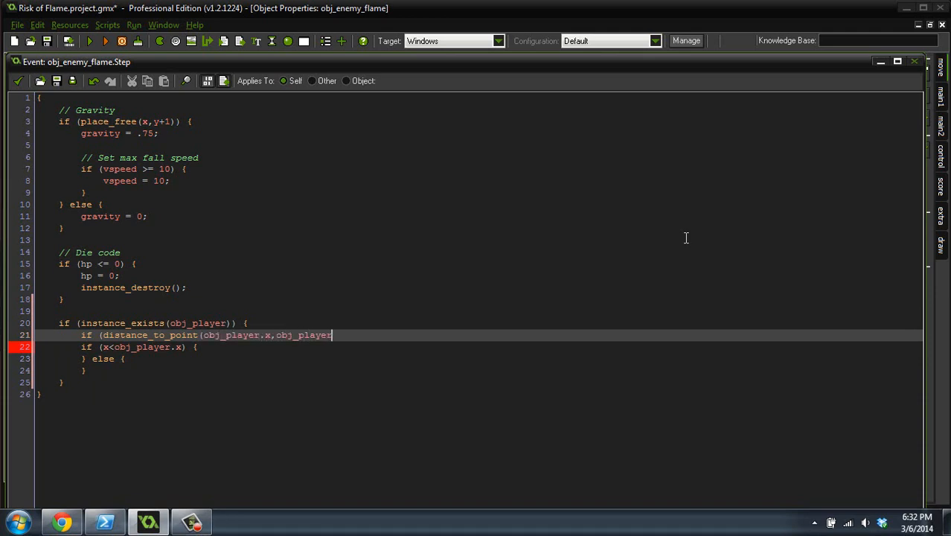
{"action": "type", "text": ".y) >"}
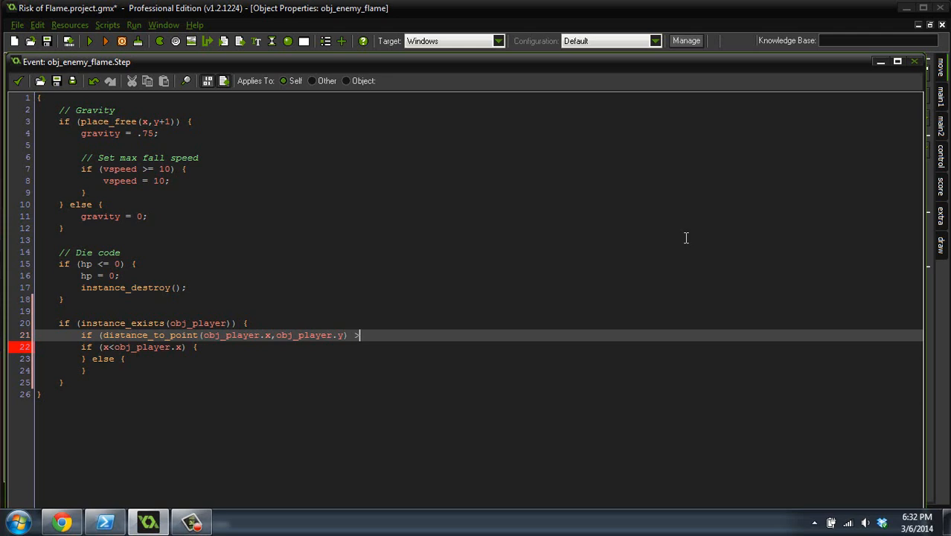
{"action": "type", "text": "="}
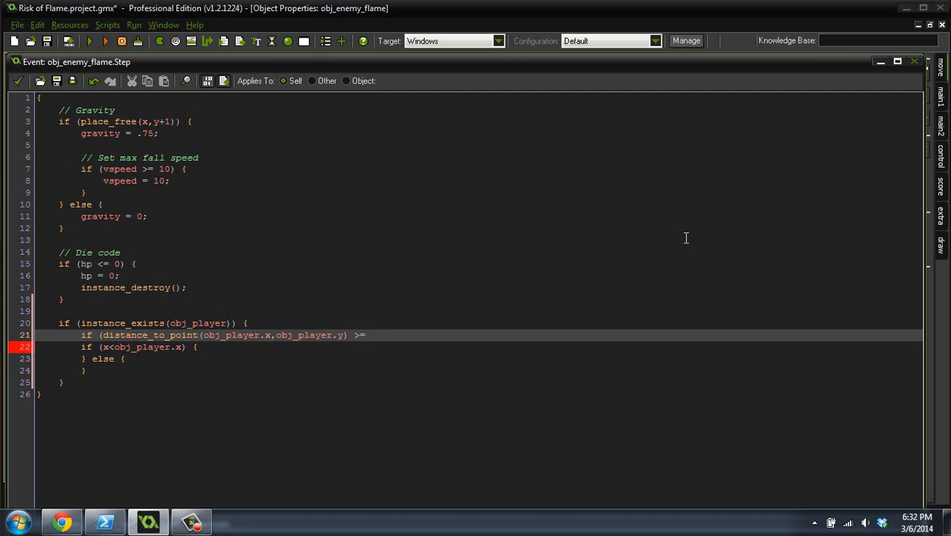
{"action": "type", "text": "8)"}
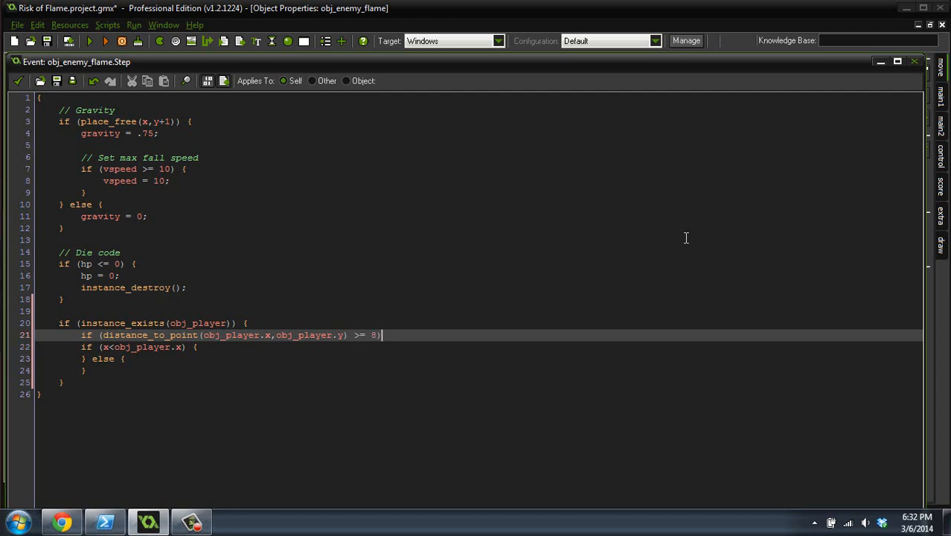
{"action": "type", "text": "{"}
{"action": "type", "text": "}"}
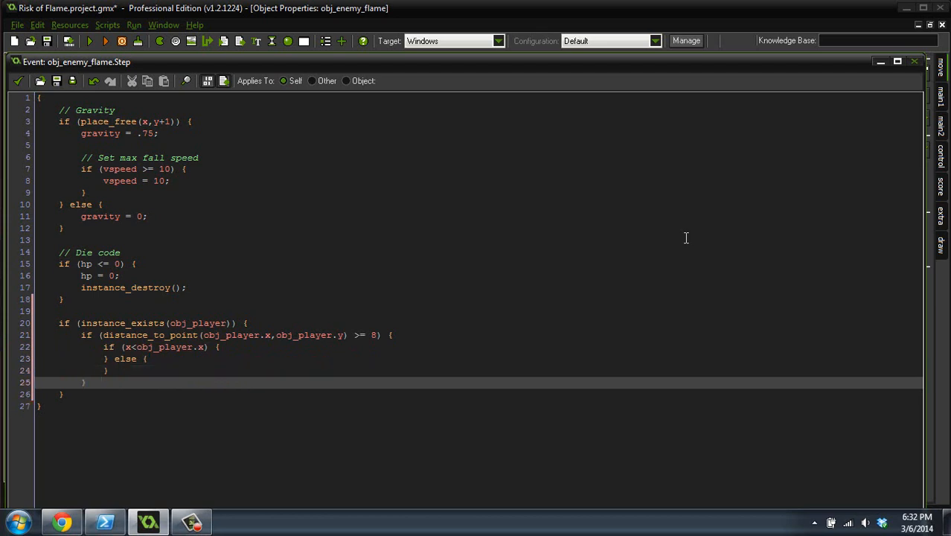
- Add if (place_free(x+2,y)) { x+=2; } to move the flame right toward the player
{"action": "double_click", "coordinate": [148, 323]}
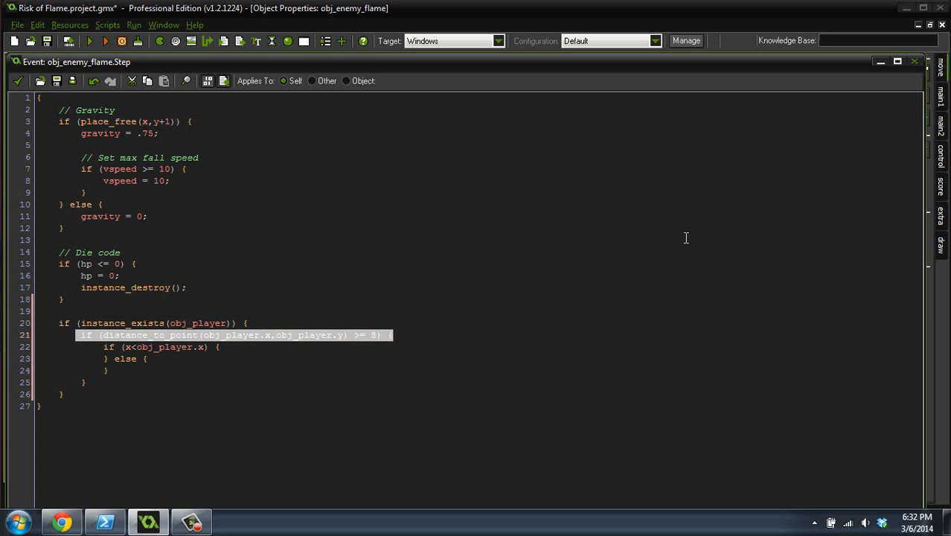
{"action": "left_click", "coordinate": [247, 323]}
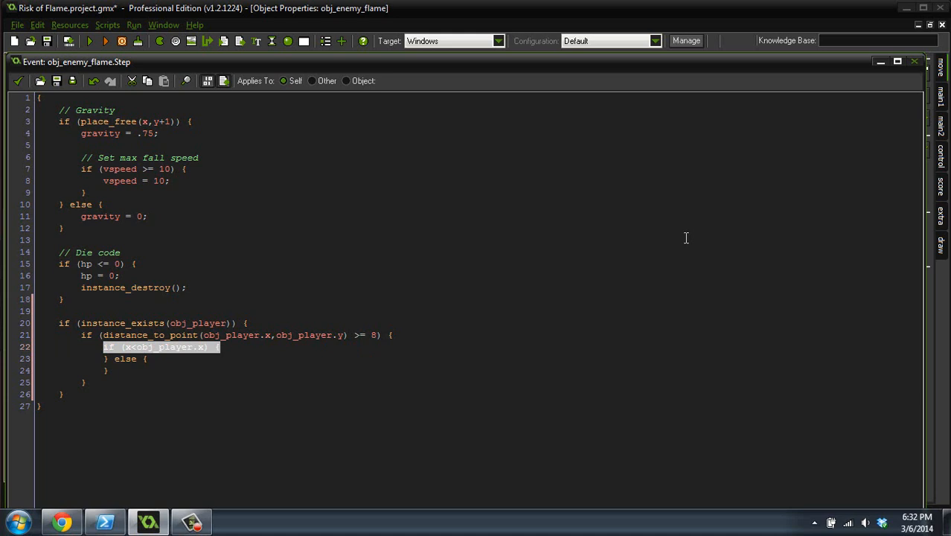
{"action": "mouse_move", "coordinate": [686, 245]}
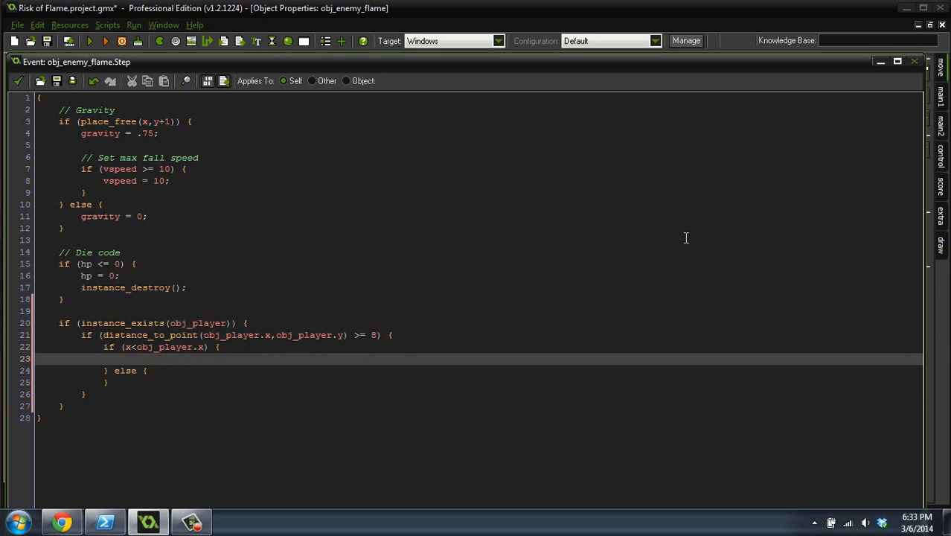
{"action": "type", "text": "if ("}
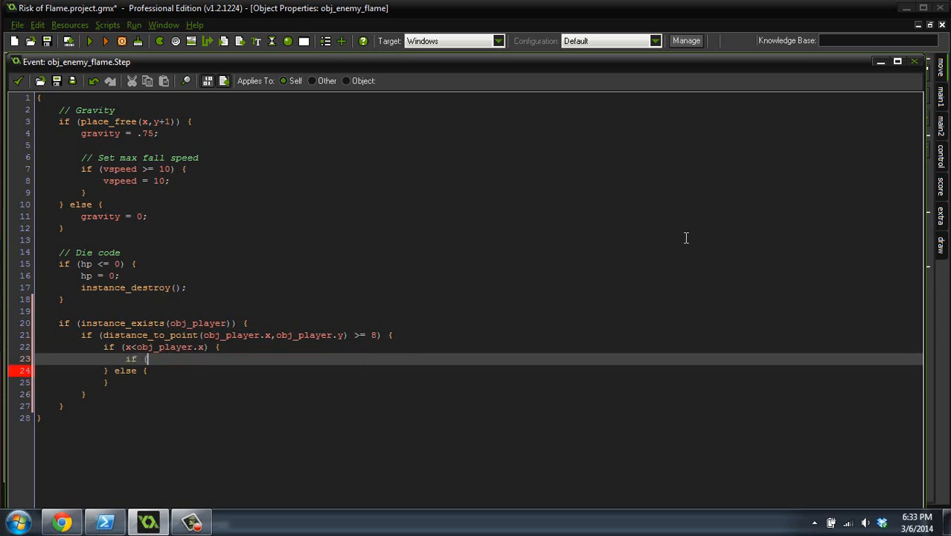
{"action": "type", "text": "place"}
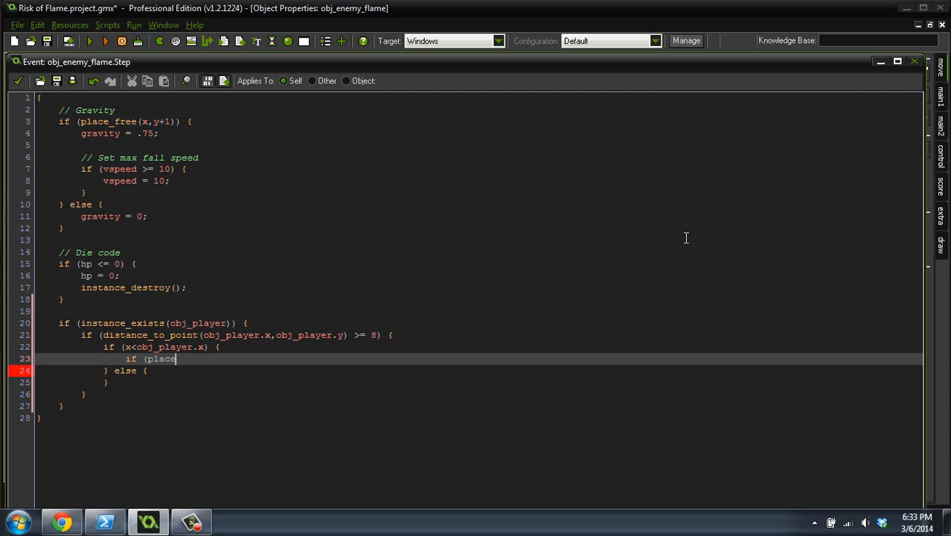
{"action": "type", "text": "_free(x"}
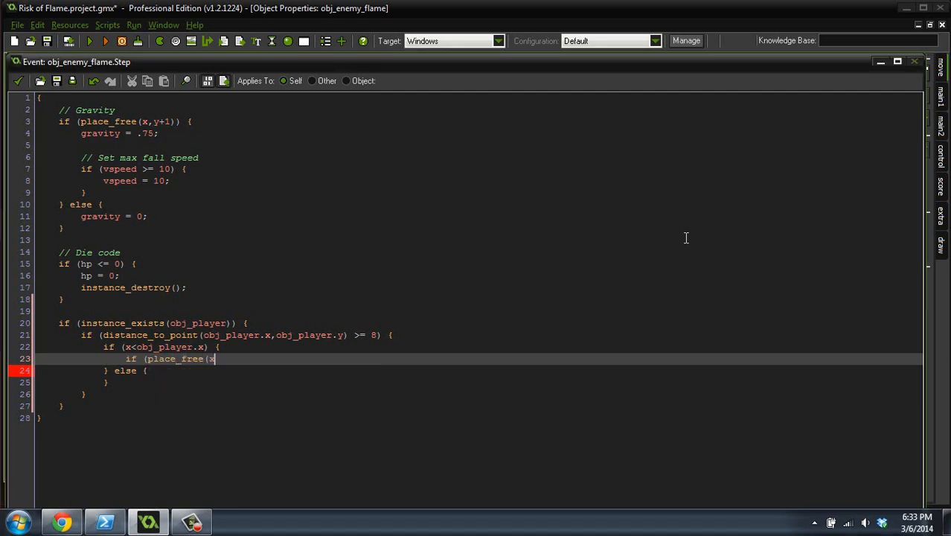
{"action": "type", "text": "+"}
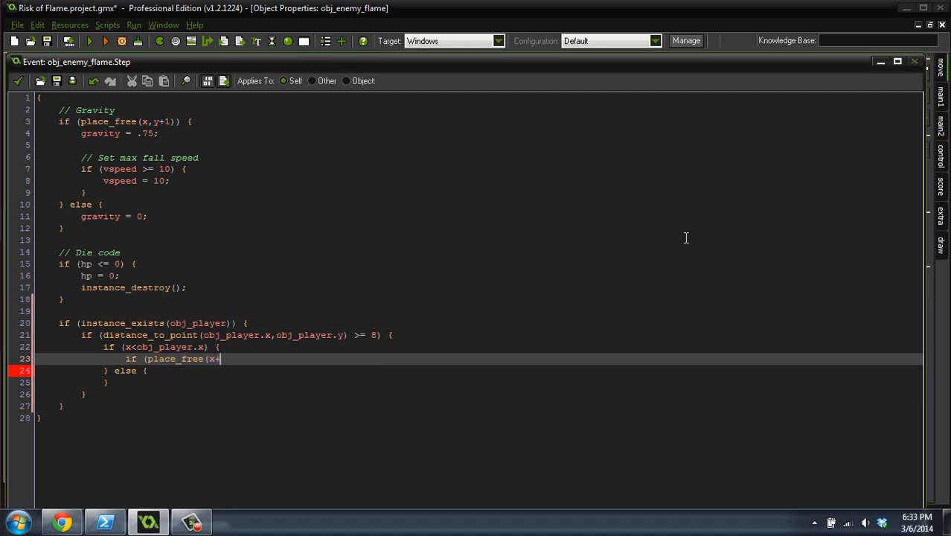
{"action": "type", "text": "2,y)) {"}
{"action": "type", "text": "x"}
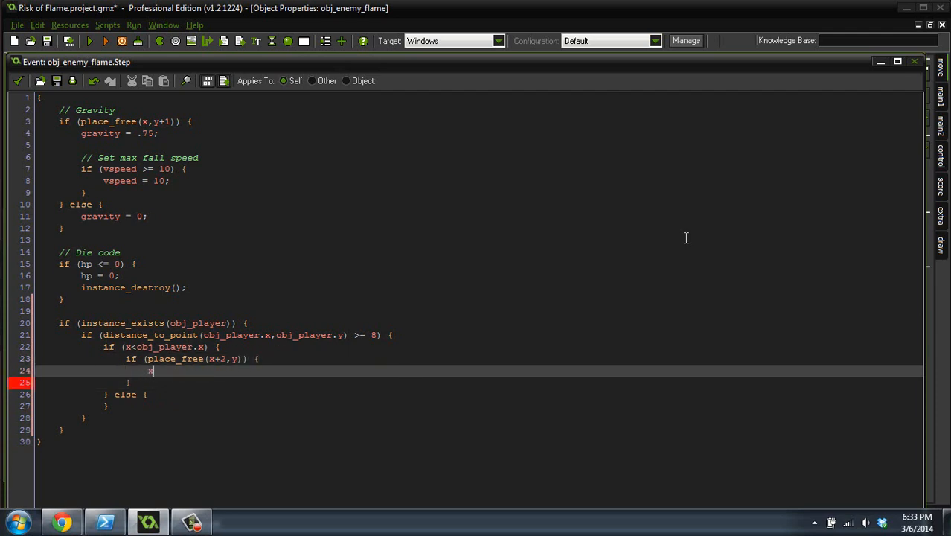
{"action": "type", "text": "+=2;"}
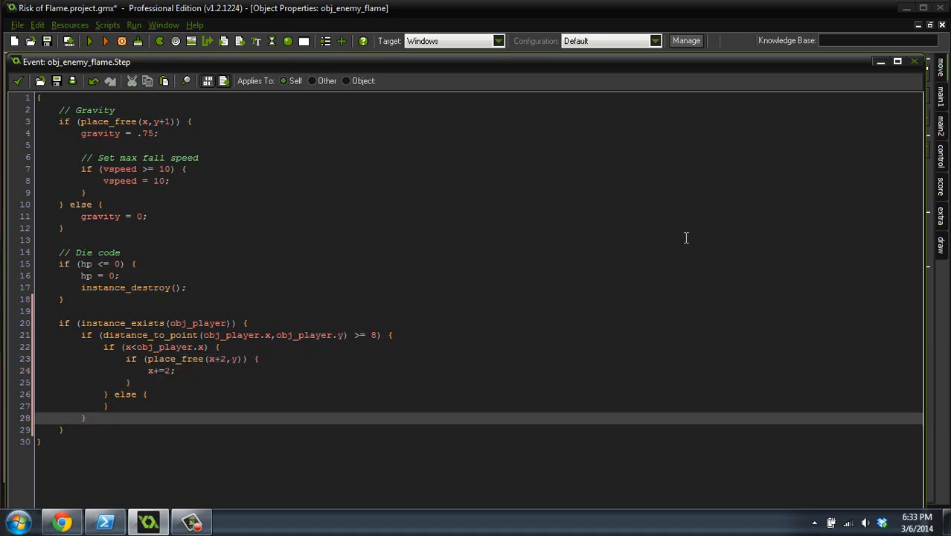
- Copy the block into the else branch as place_free(x-2,y) with x-=2
{"action": "left_click", "coordinate": [104, 405]}
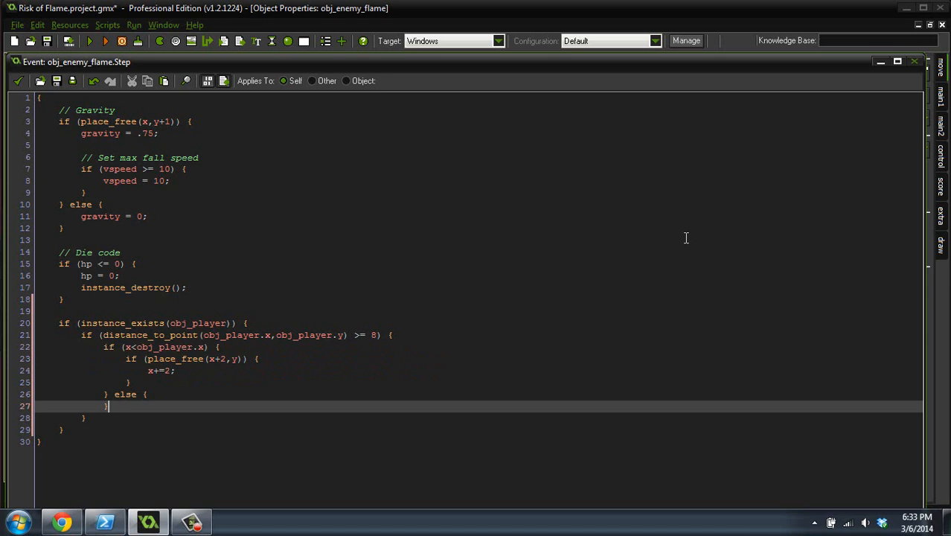
{"action": "double_click", "coordinate": [125, 393]}
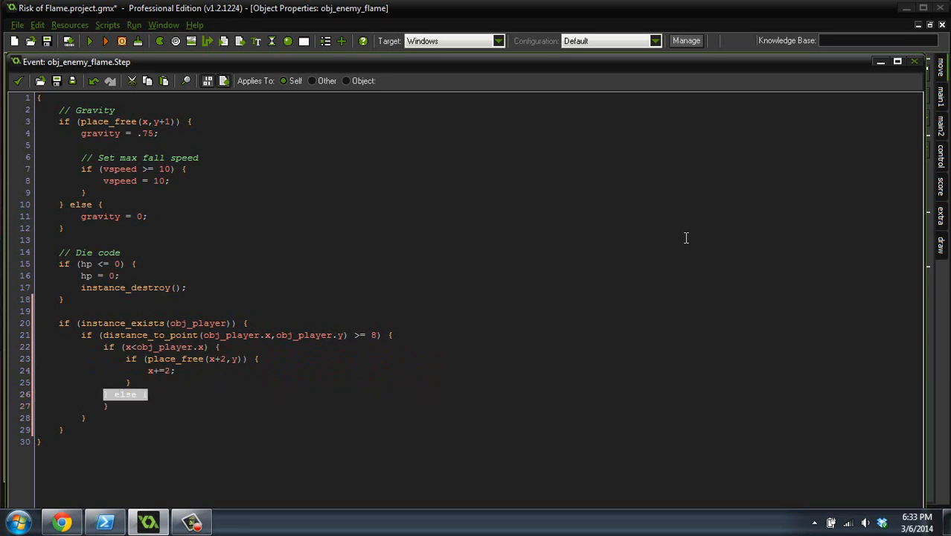
{"action": "mouse_move", "coordinate": [686, 244]}
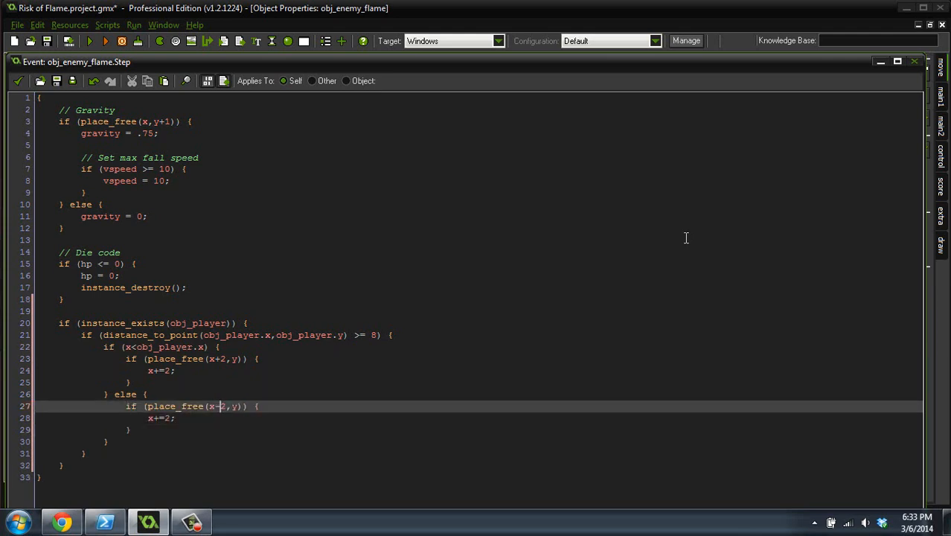
{"action": "left_click", "coordinate": [156, 416]}
{"action": "type", "text": "-"}
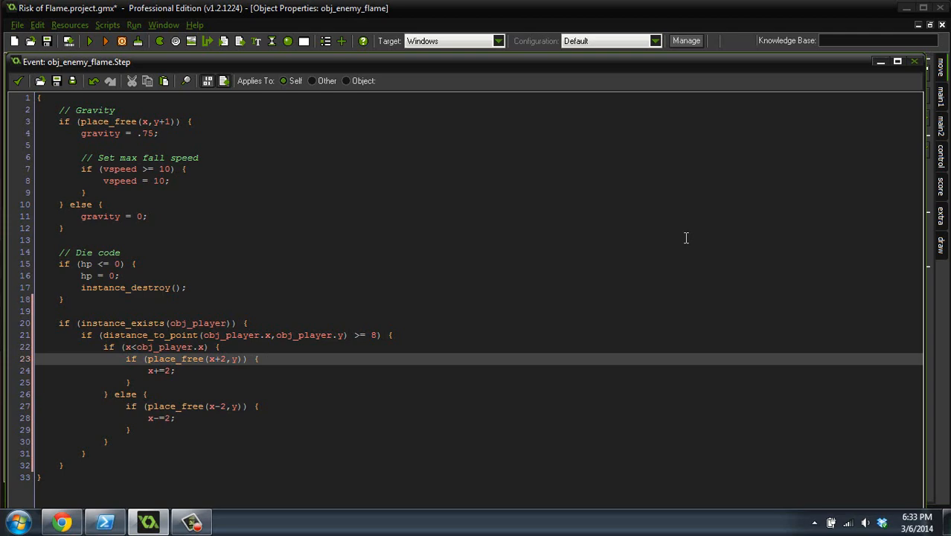
{"action": "mouse_move", "coordinate": [688, 244]}
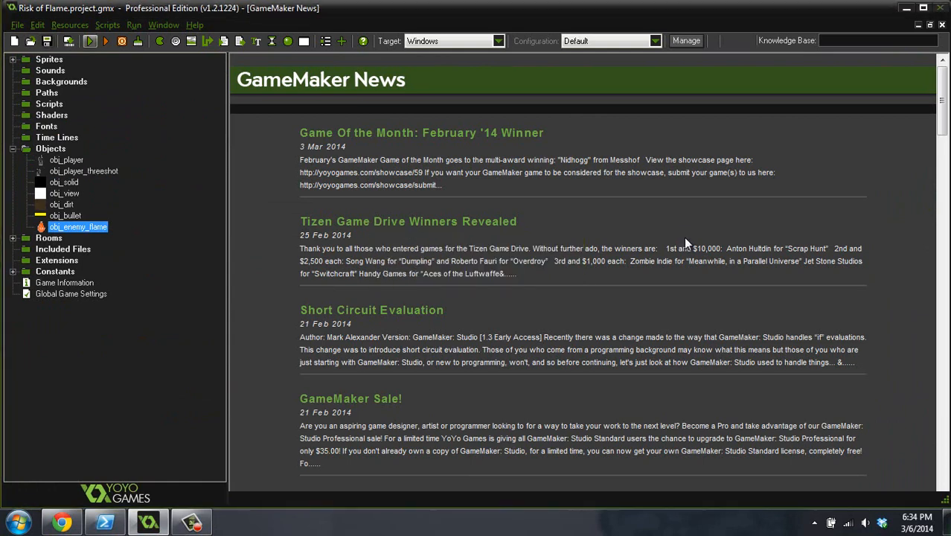
- Test-run the game with the flame beside the player, then reopen obj_enemy_flame
{"action": "left_click", "coordinate": [90, 42]}
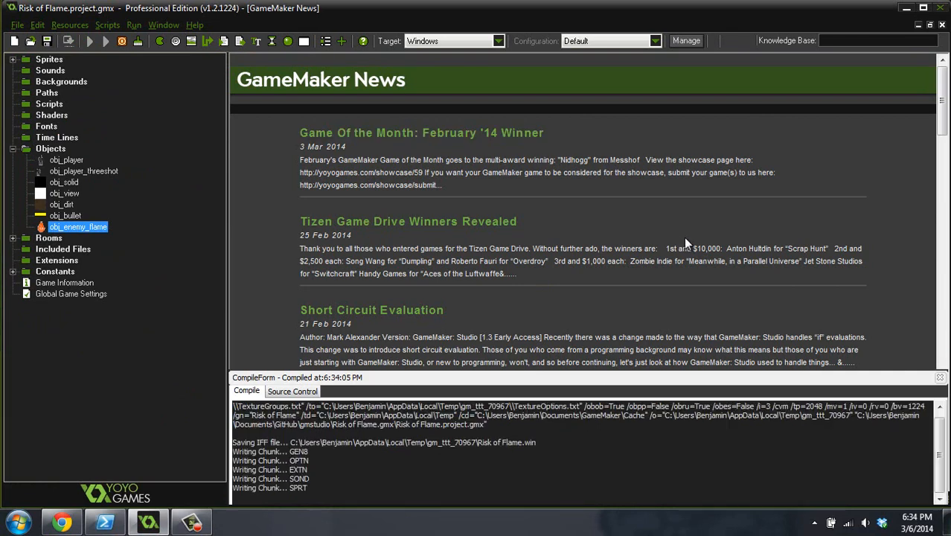
{"action": "left_click", "coordinate": [106, 41]}
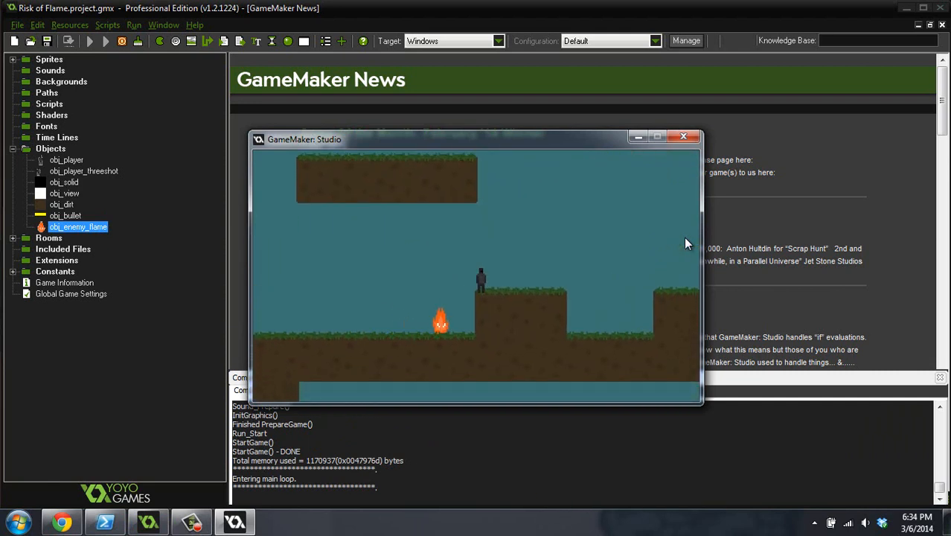
{"action": "left_click", "coordinate": [681, 137]}
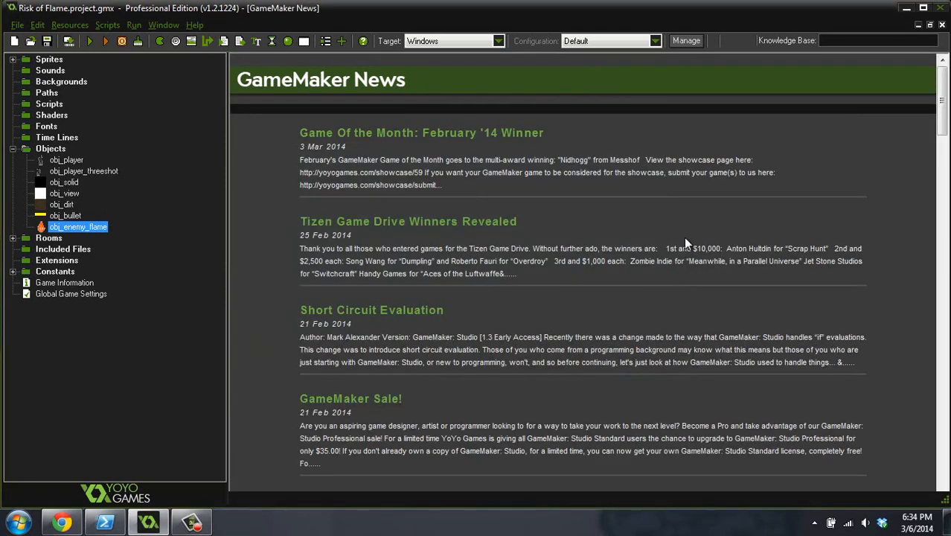
{"action": "double_click", "coordinate": [78, 226]}
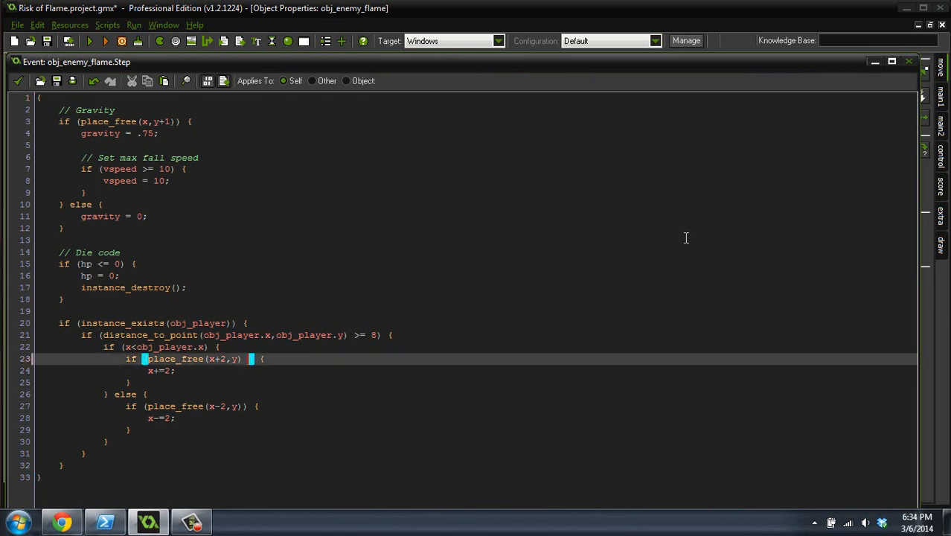
- Append && !place_meeting(x+2,y,obj_enemy_flame) to the rightward place_free check
{"action": "type", "text": "&&"}
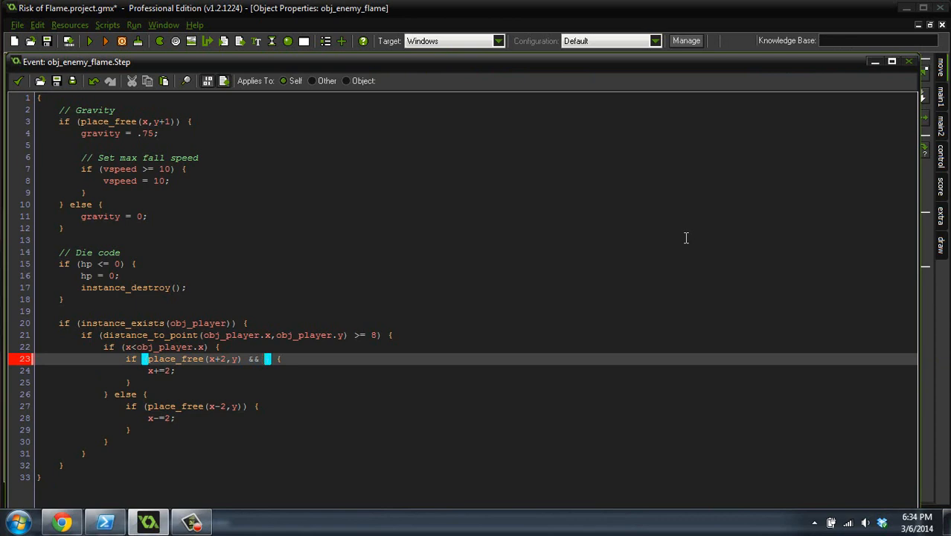
{"action": "type", "text": "!place"}
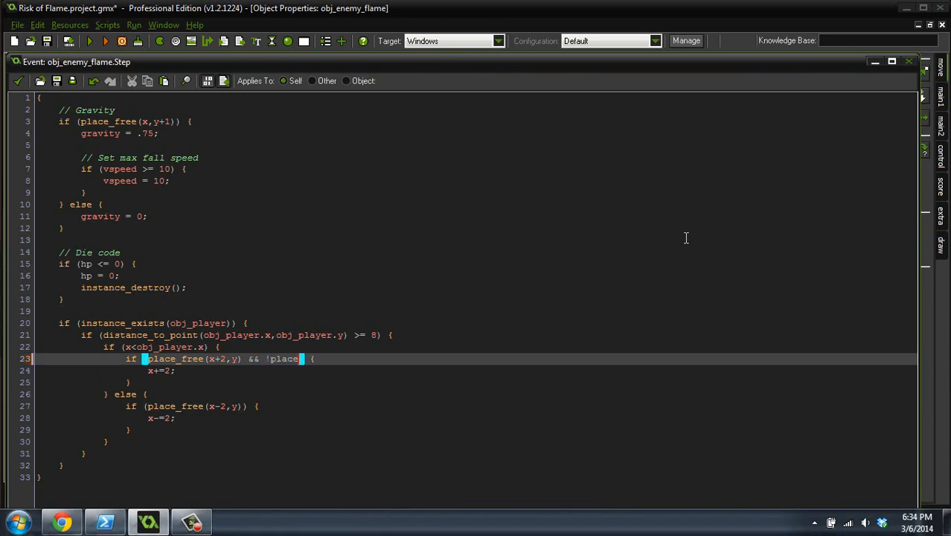
{"action": "type", "text": "_meeting("}
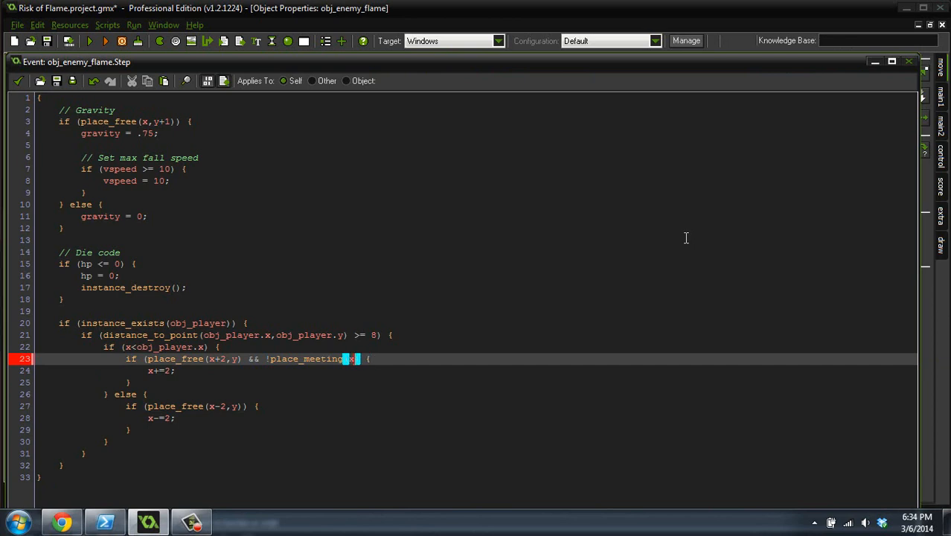
{"action": "type", "text": "x+2,y"}
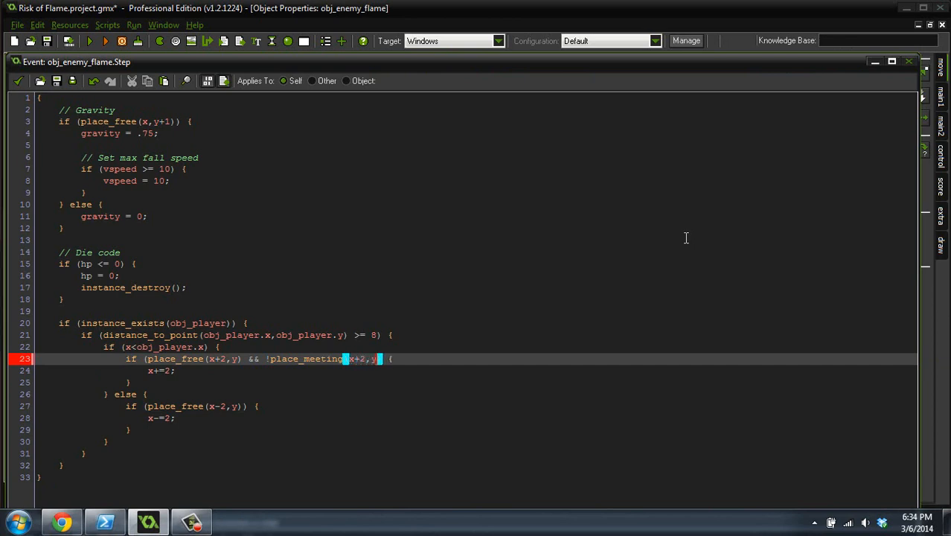
{"action": "type", "text": ",obj_enemy_flame)"}
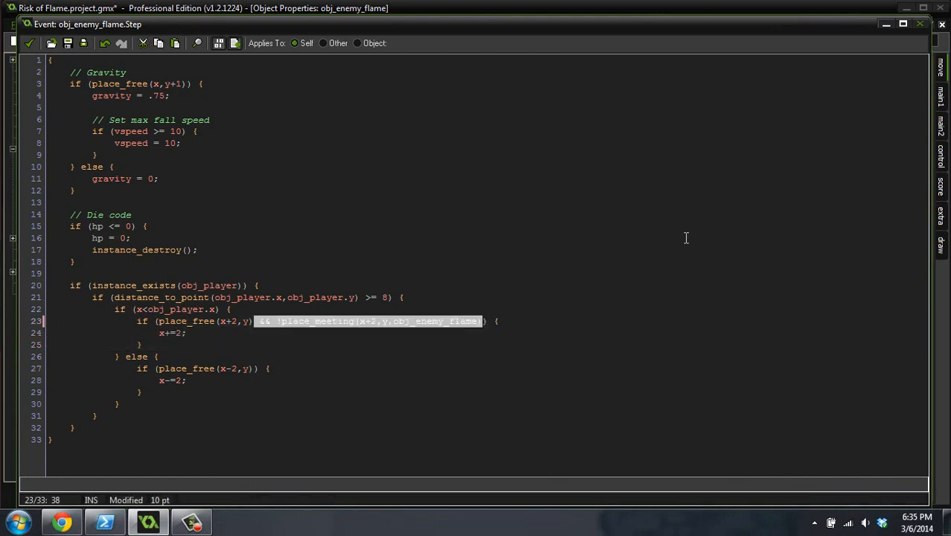
- Paste the same !place_meeting condition into the leftward move check
{"action": "left_click", "coordinate": [200, 369]}
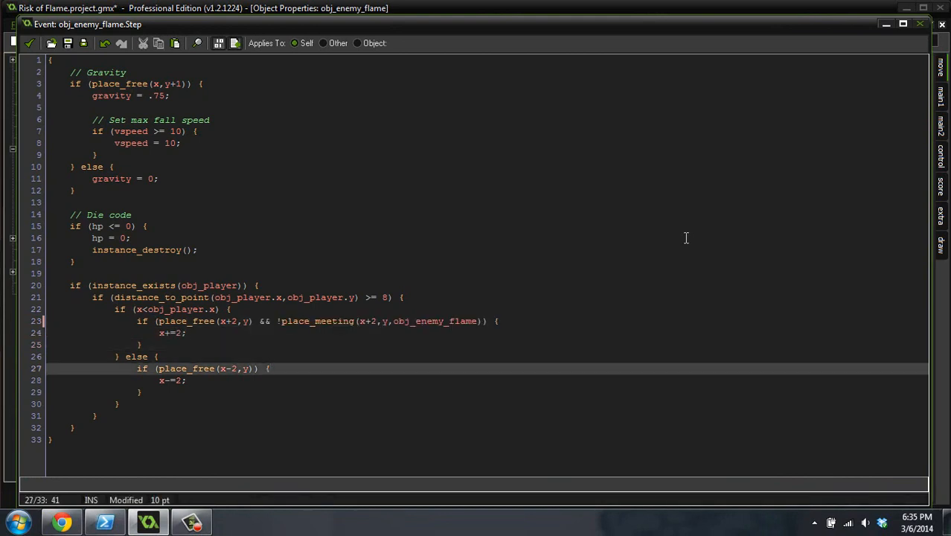
{"action": "type", "text": "&& !place_meeting(x+2,y,obj_enemy_flame)"}
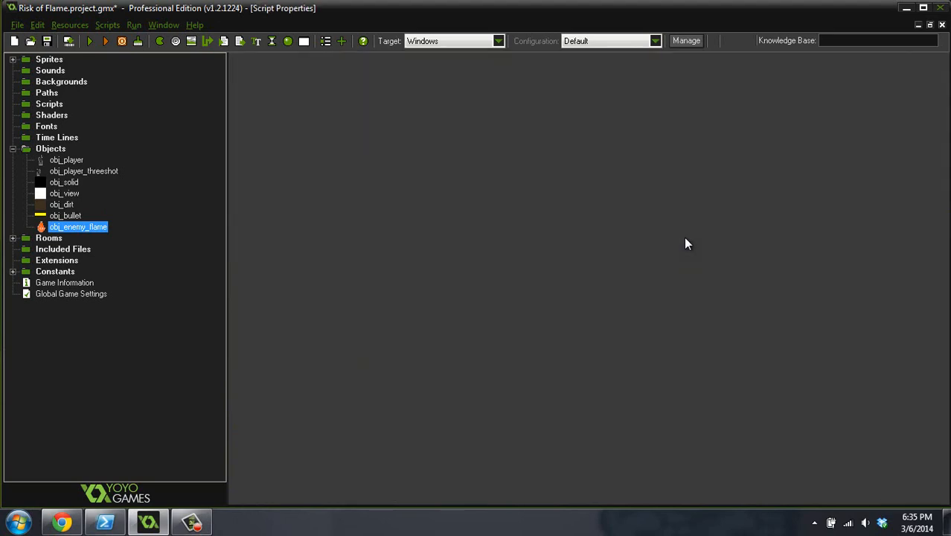
- Fix the left check to x-2 and close the Step code to compile the game
{"action": "double_click", "coordinate": [78, 226]}
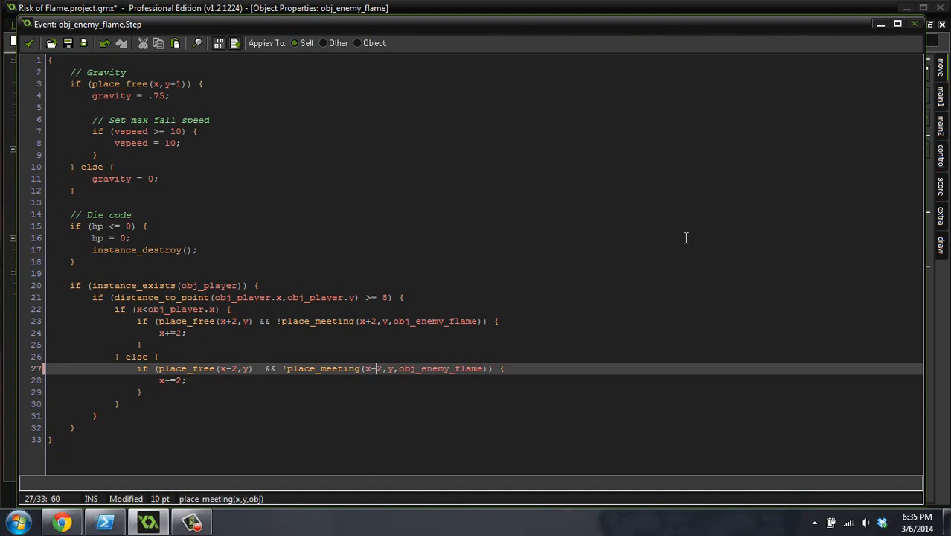
{"action": "left_click", "coordinate": [141, 344]}
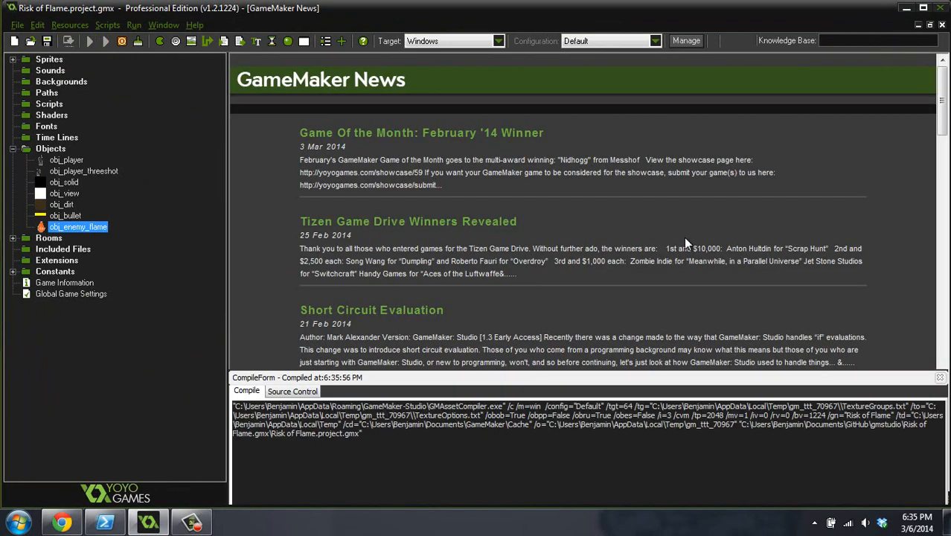
{"action": "mouse_move", "coordinate": [684, 239]}
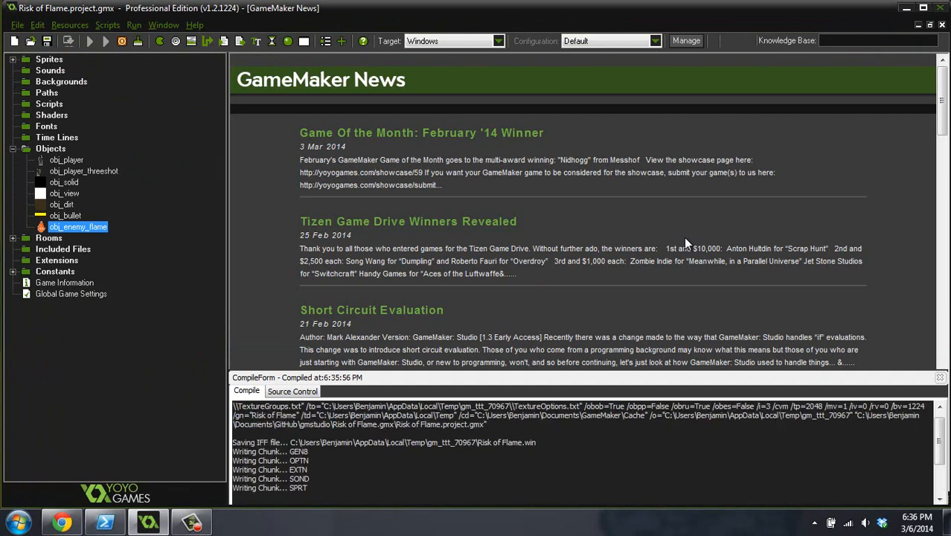
- Run the game to see three flames line up beside the player, then reopen obj_enemy_flame
{"action": "left_click", "coordinate": [90, 42]}
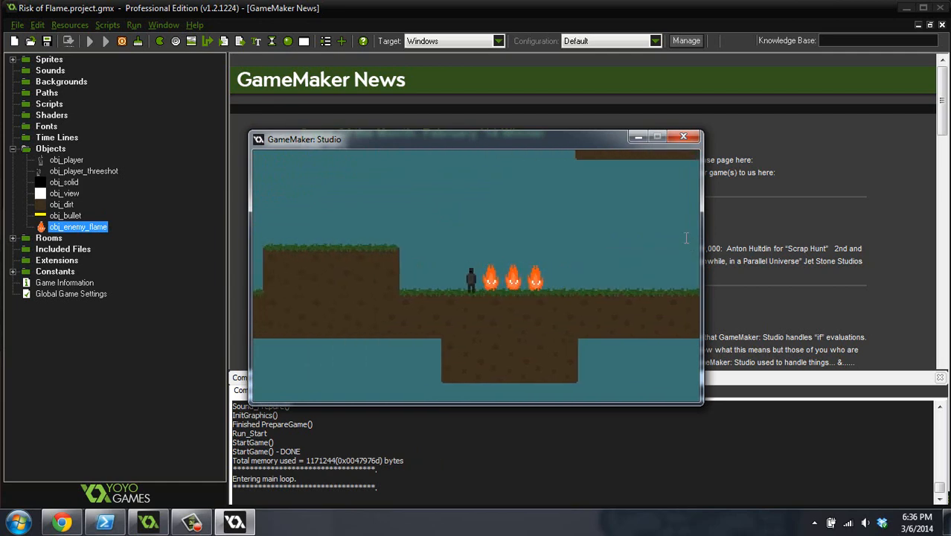
{"action": "left_click", "coordinate": [682, 137]}
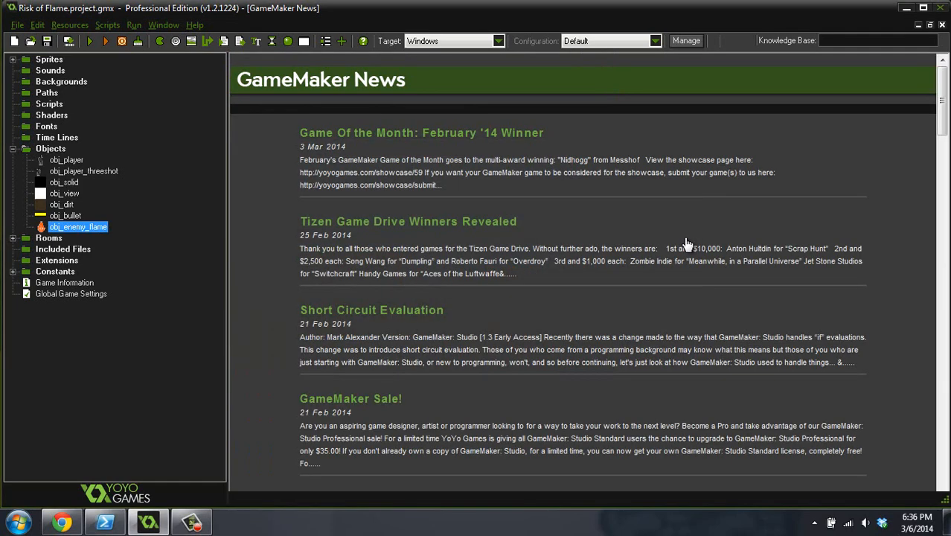
{"action": "double_click", "coordinate": [77, 226]}
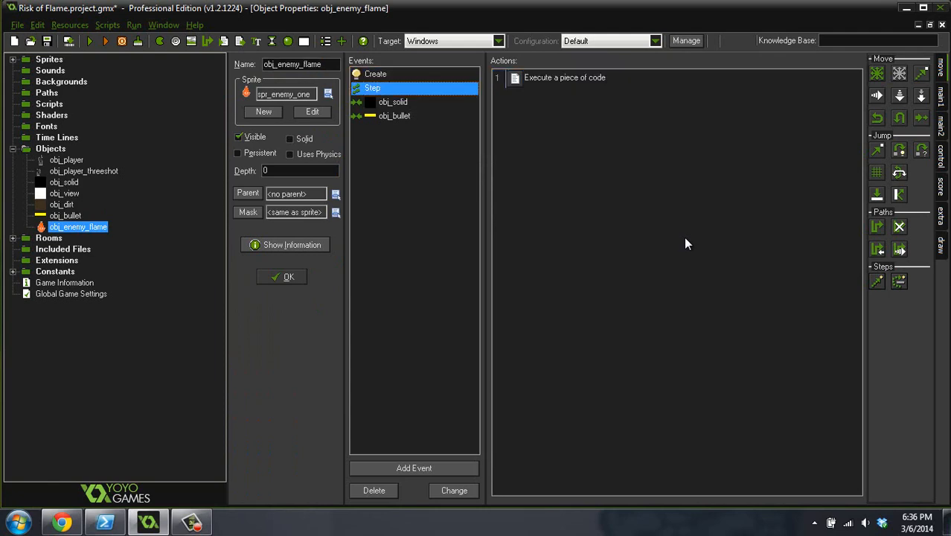
- Add image_xscale = 1; to the move-right branch and image_xscale = -1; to the move-left branch
{"action": "double_click", "coordinate": [564, 78]}
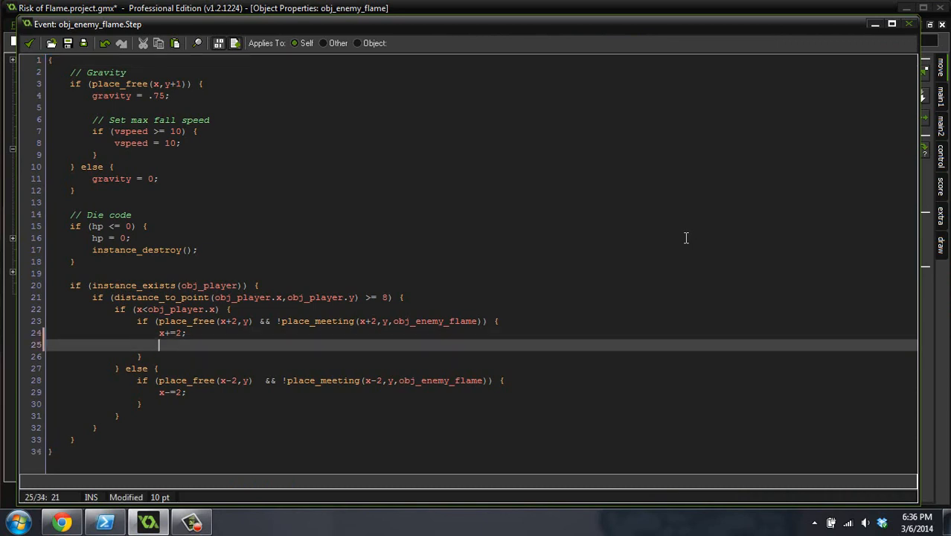
{"action": "type", "text": "image_xscal"}
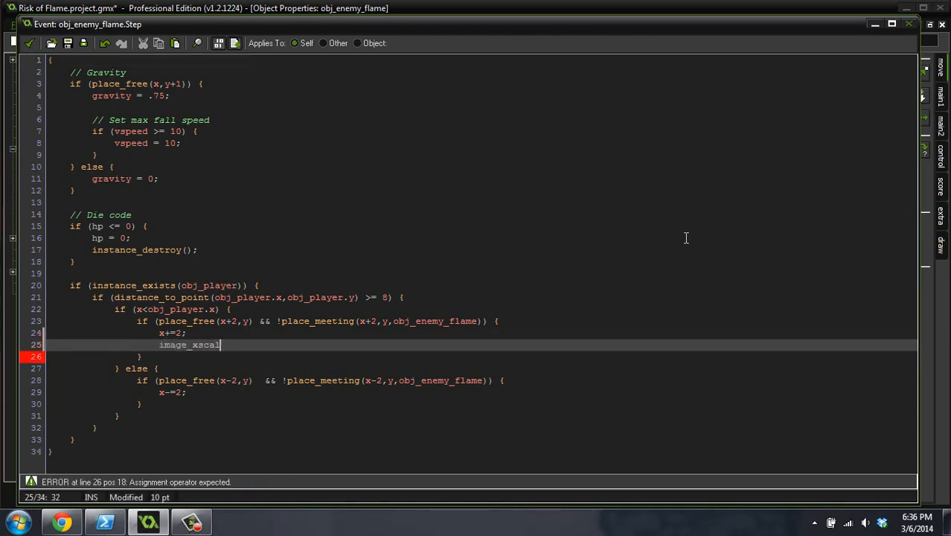
{"action": "type", "text": "e = 1;"}
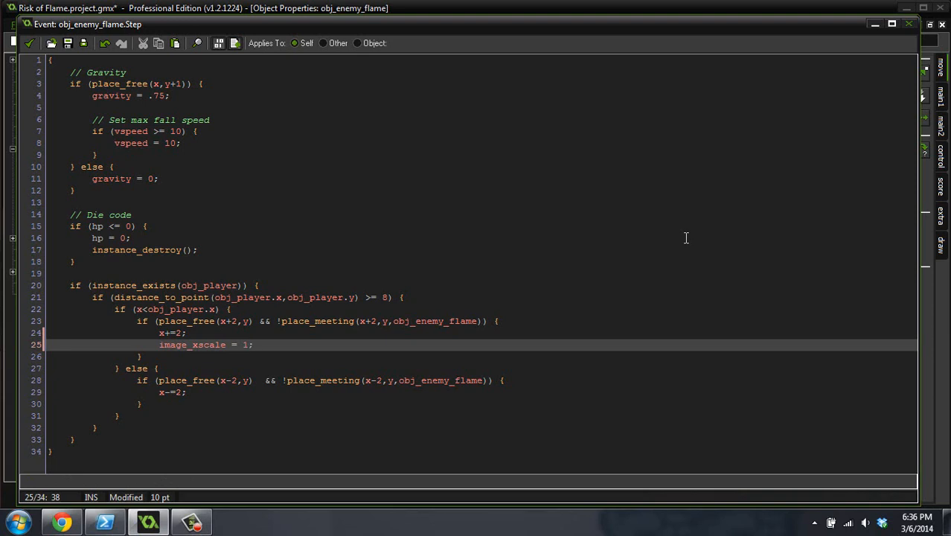
{"action": "type", "text": "image"}
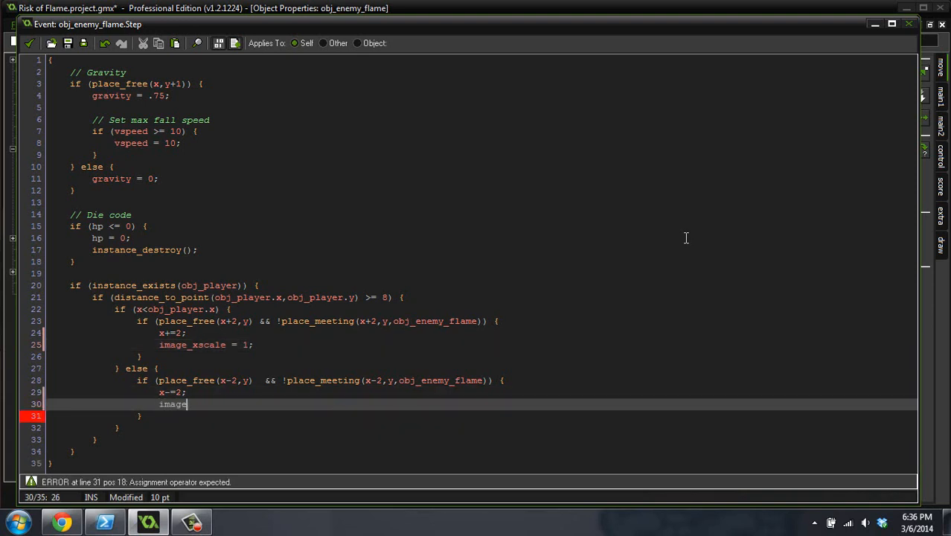
{"action": "type", "text": "_xscale ="}
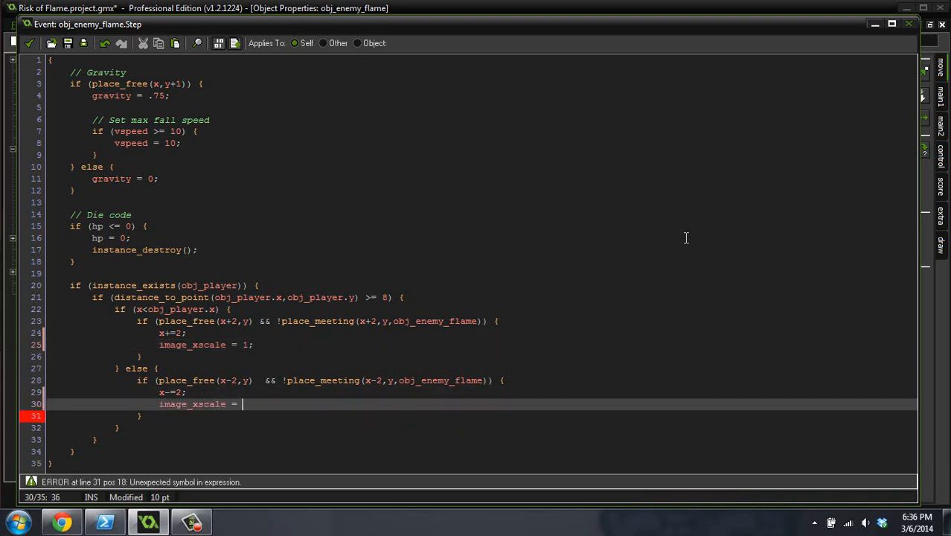
{"action": "type", "text": "-1;"}
{"action": "type", "text": "//"}
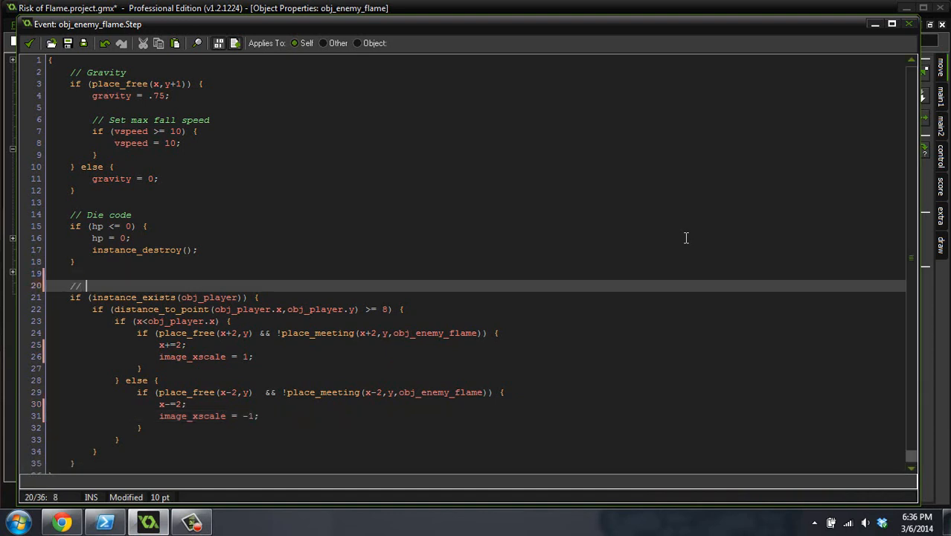
- Comment the player-exists check and the distance-to-the-player check
{"action": "type", "text": "Checkj for the pl"}
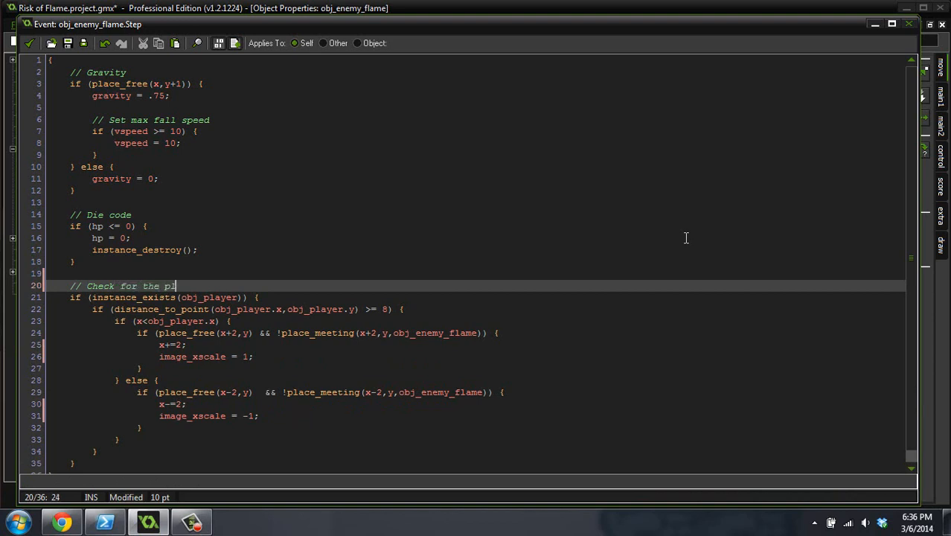
{"action": "type", "text": "ayer"}
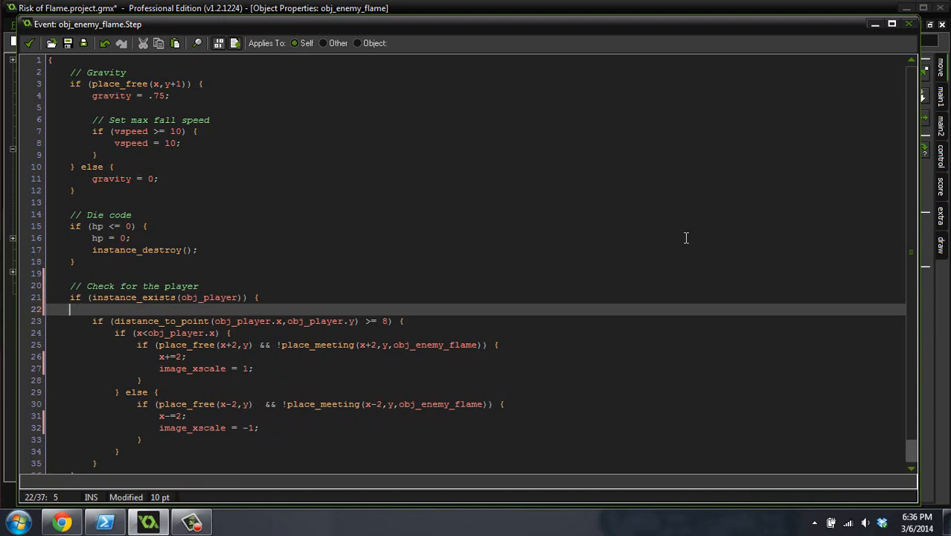
{"action": "type", "text": "// Check the distance t"}
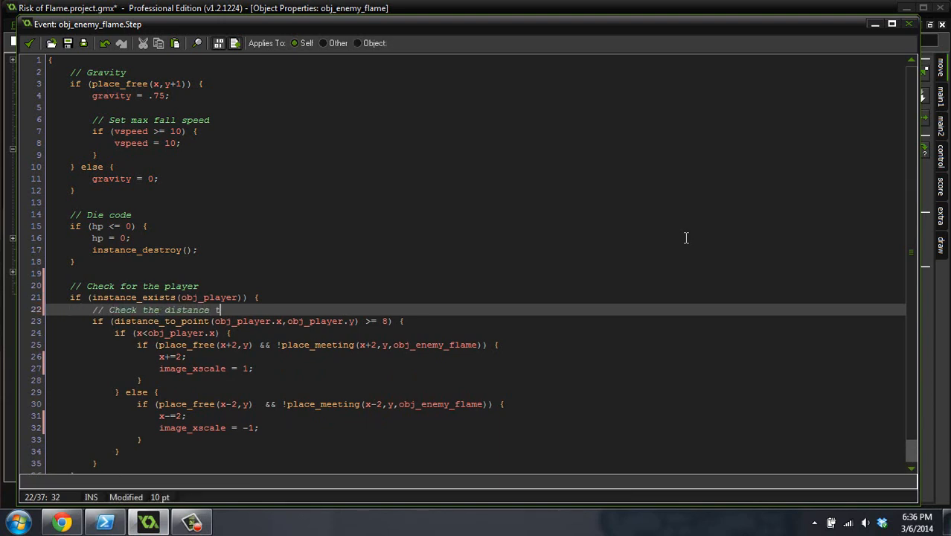
{"action": "type", "text": "o the player"}
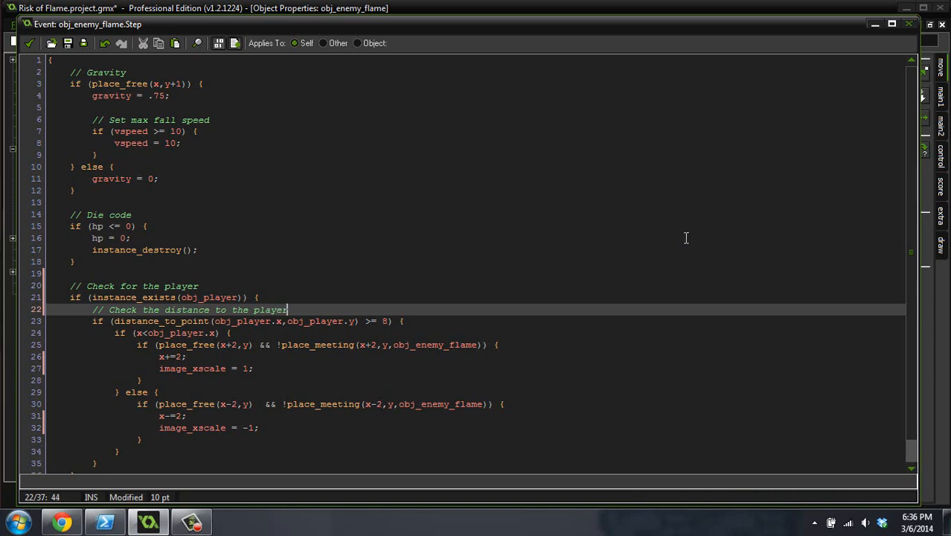
{"action": "key", "text": "enter"}
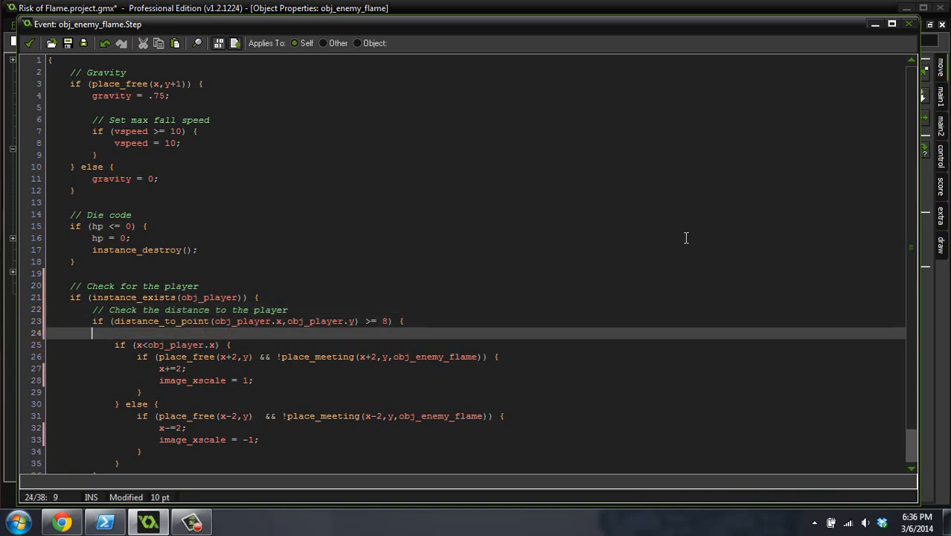
- Comment the left-of-the-player side check and the move-towards-the-player block
{"action": "type", "text": "//"}
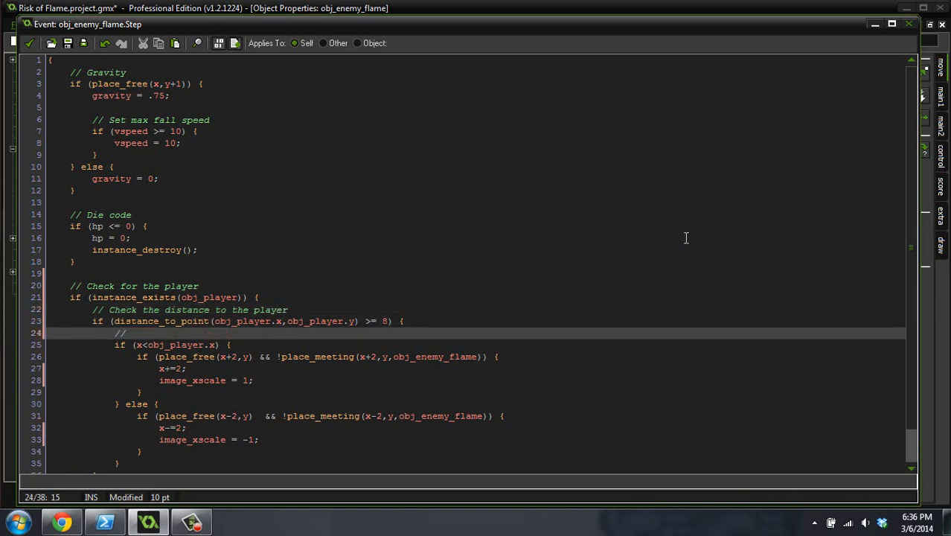
{"action": "type", "text": "Check if we"}
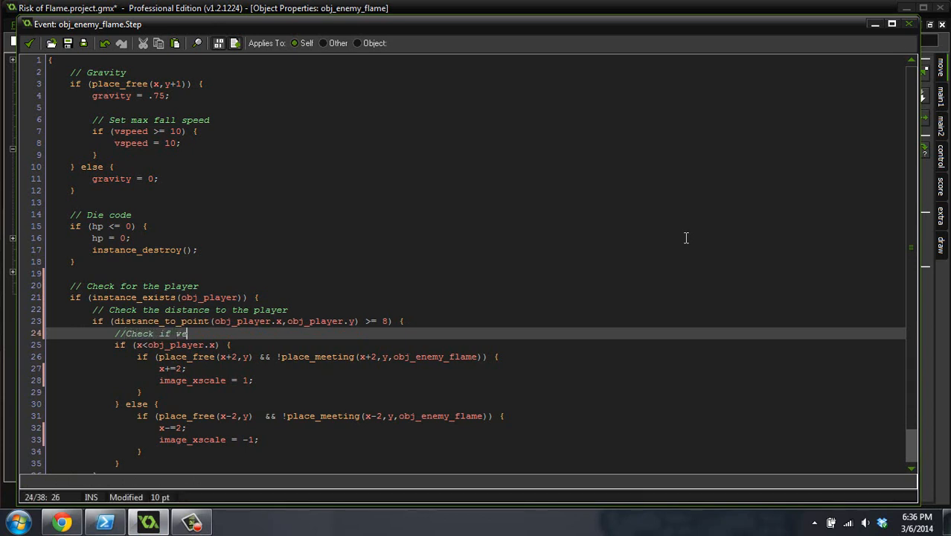
{"action": "type", "text": "are to the left or the right of t"}
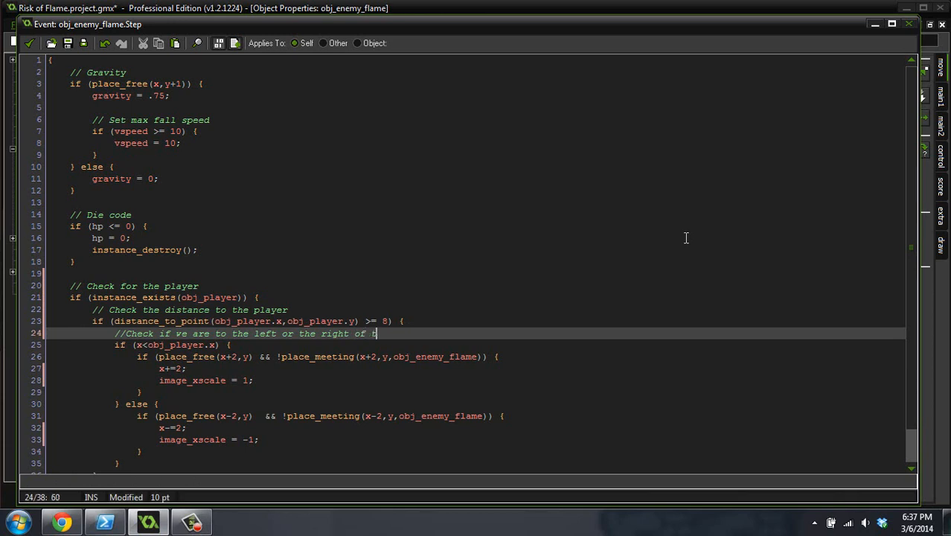
{"action": "type", "text": "he player"}
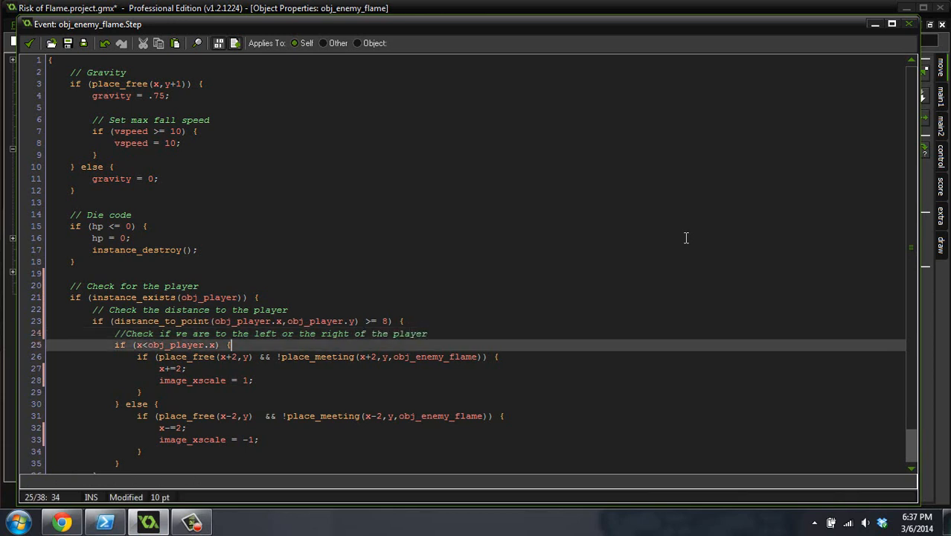
{"action": "key", "text": "enter"}
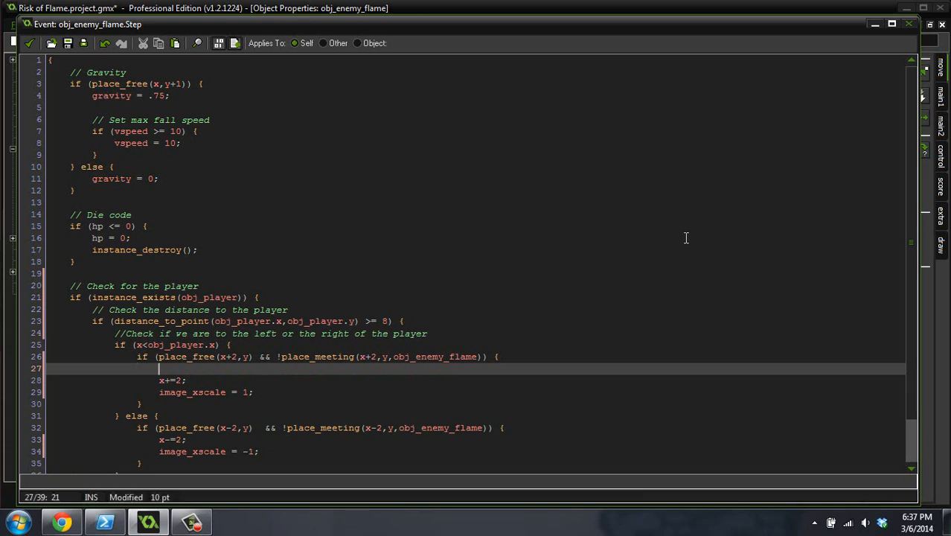
{"action": "type", "text": "//Move"}
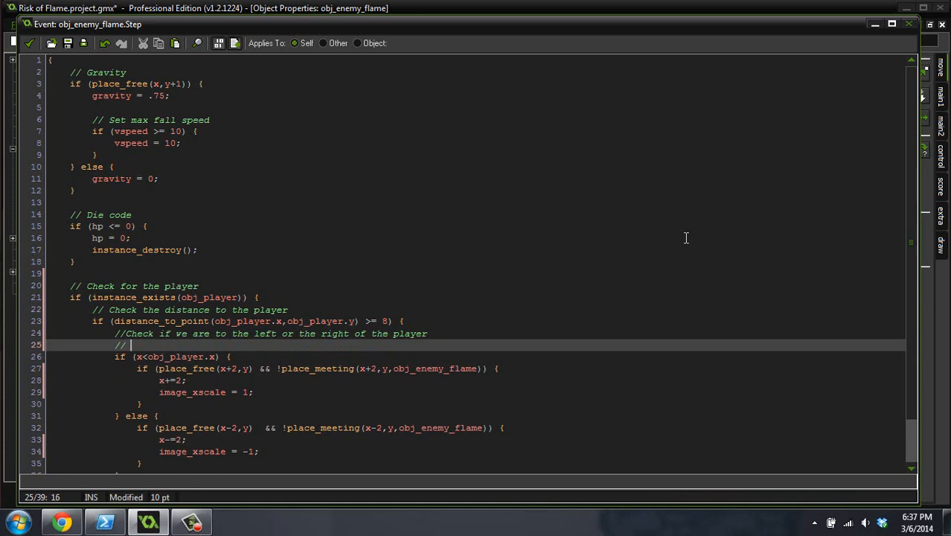
{"action": "type", "text": "Move towards the"}
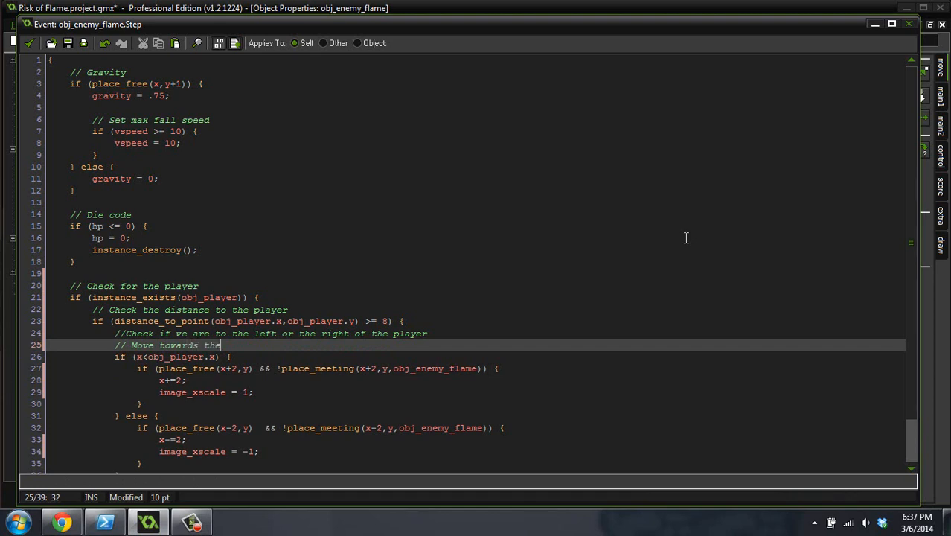
{"action": "type", "text": "player"}
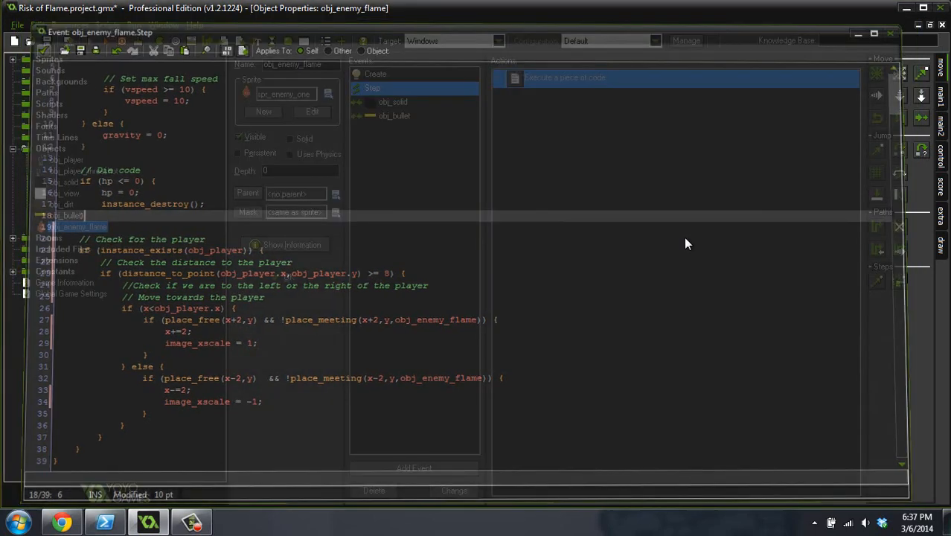
- Close the Step code and run the game to check the flames face the player
{"action": "left_click", "coordinate": [890, 32]}
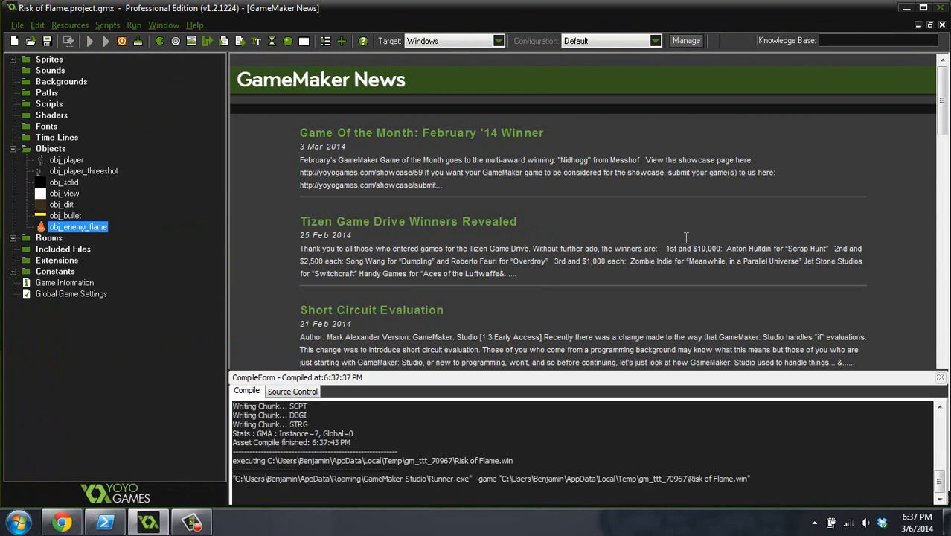
{"action": "left_click", "coordinate": [90, 41]}
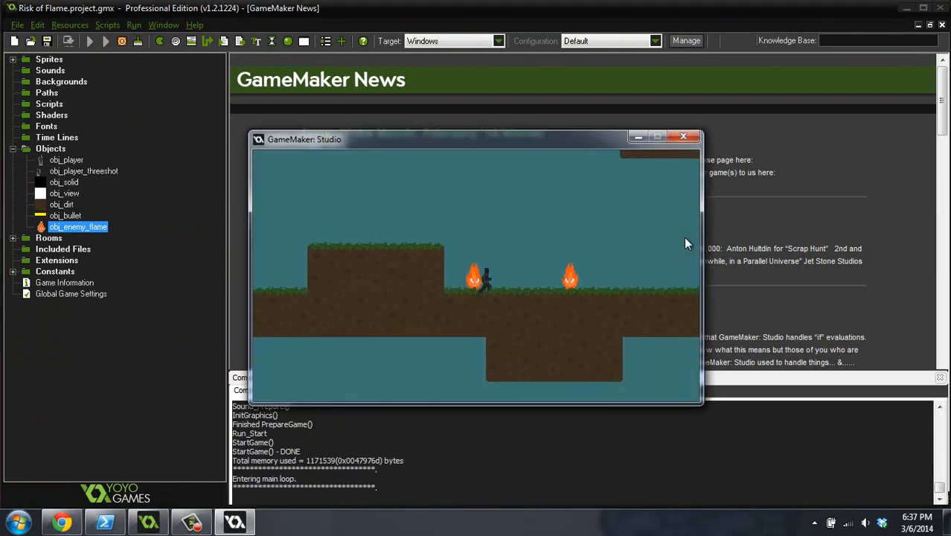